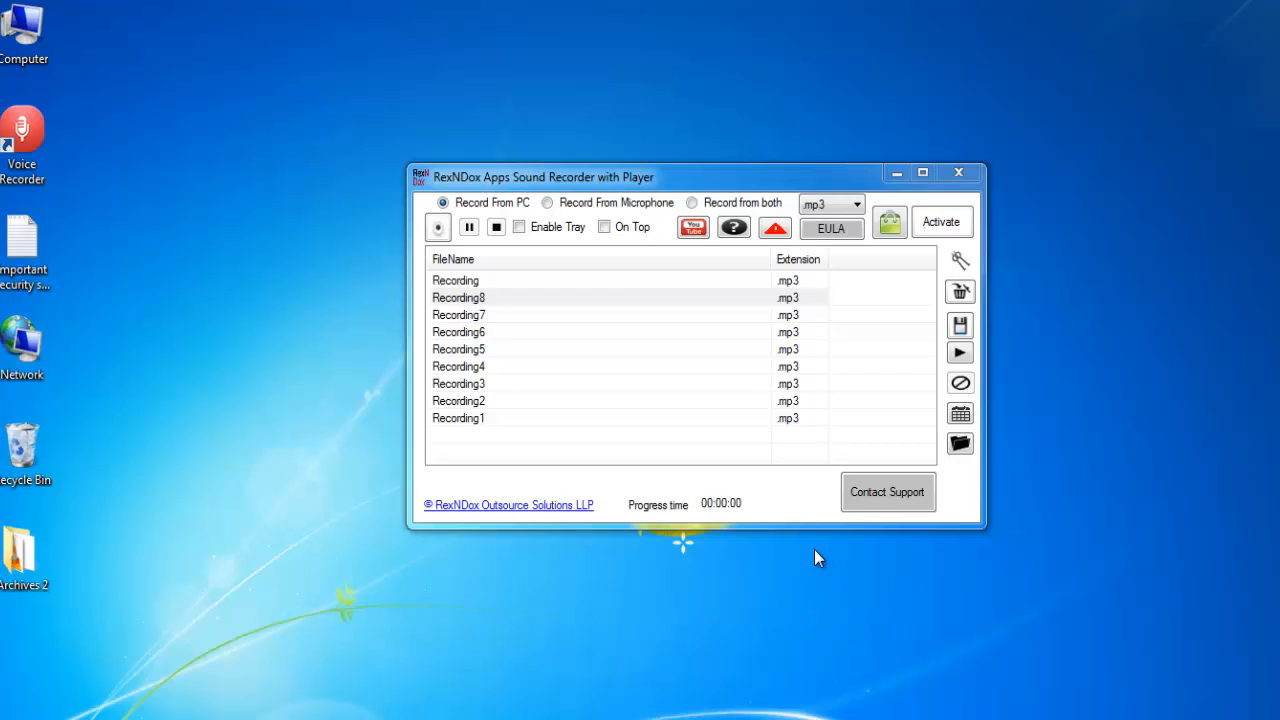
{"action": "mouse_move", "coordinate": [744, 544]}
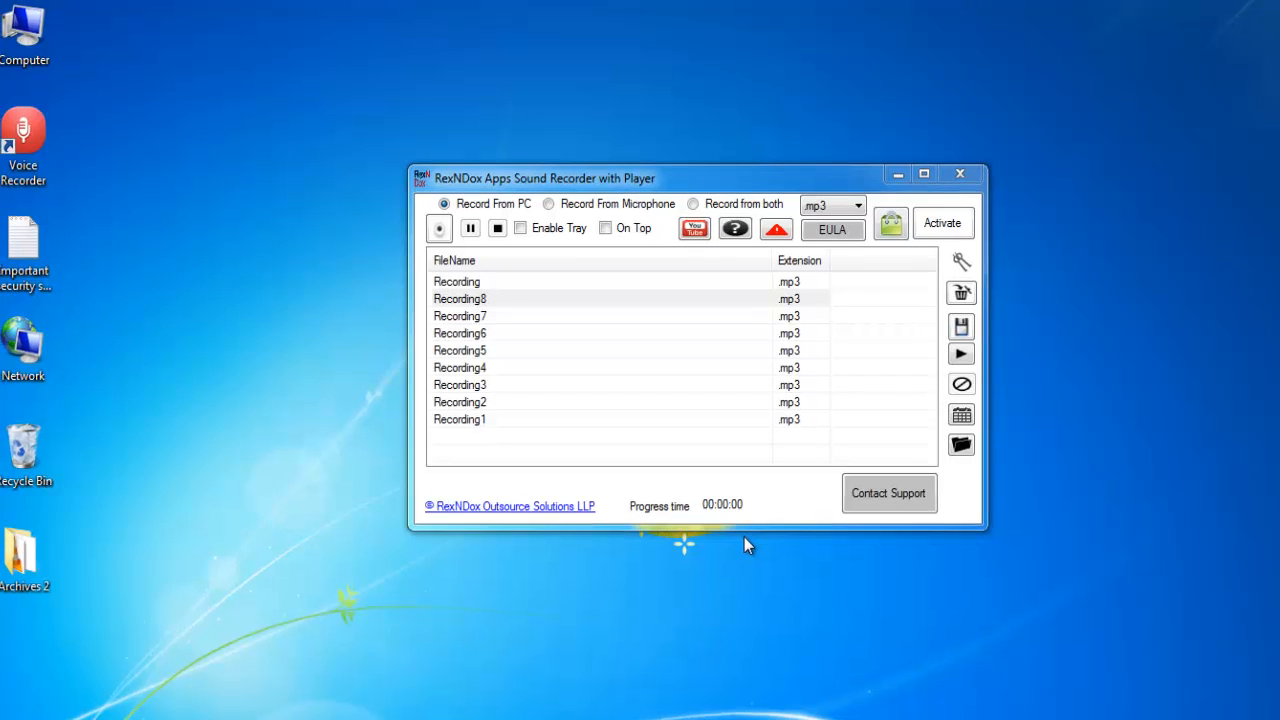
Record a short audio clip, pausing and resuming midway, then stop the recording.
{"action": "left_click", "coordinate": [24, 136]}
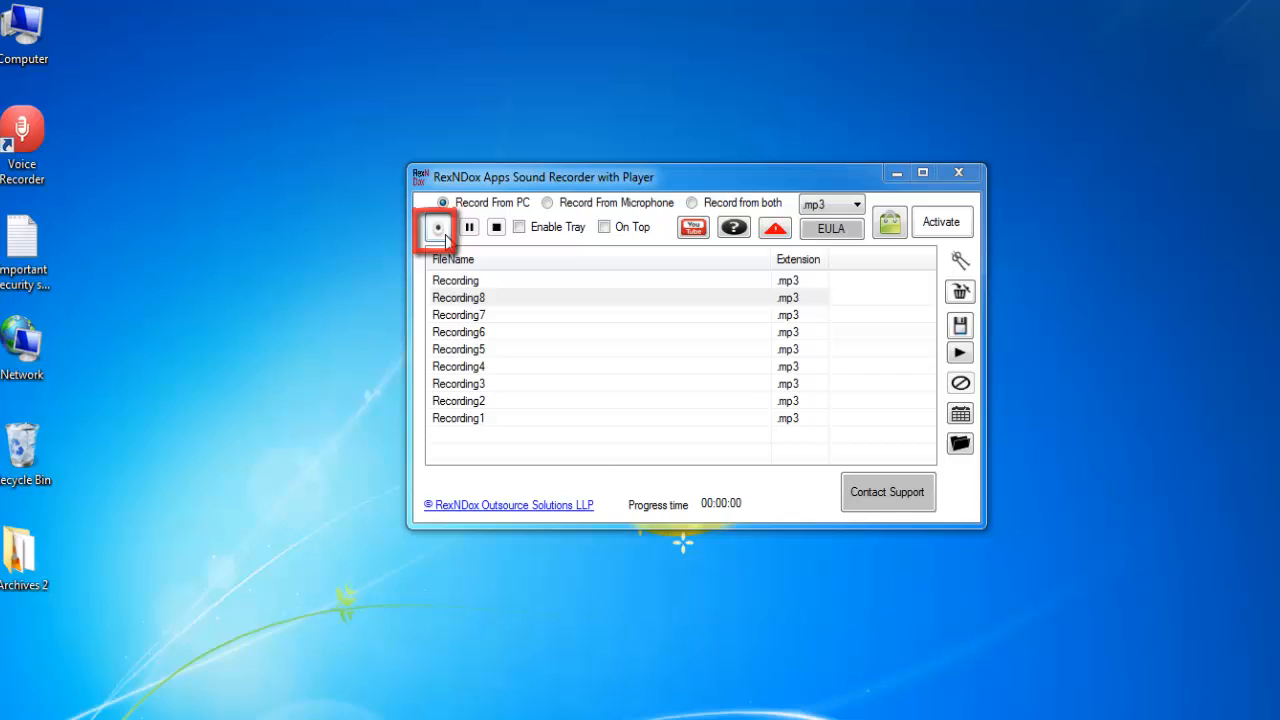
{"action": "left_click", "coordinate": [436, 228]}
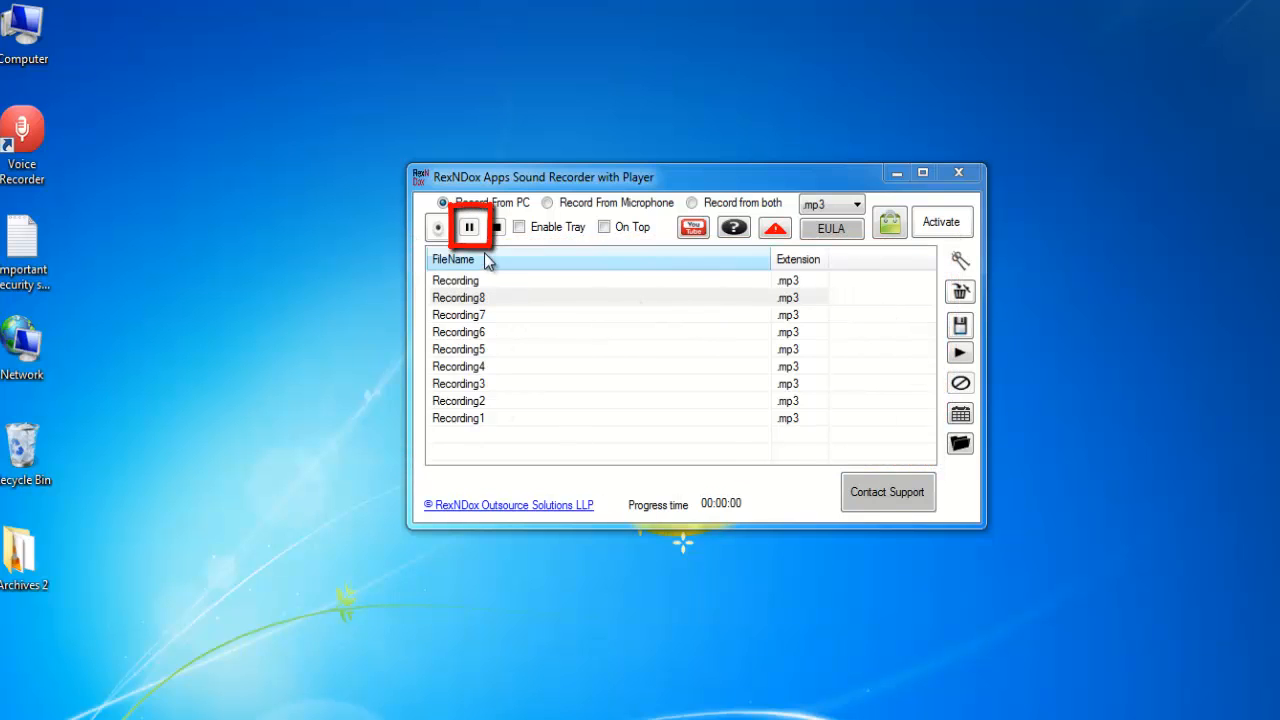
{"action": "left_click", "coordinate": [468, 226]}
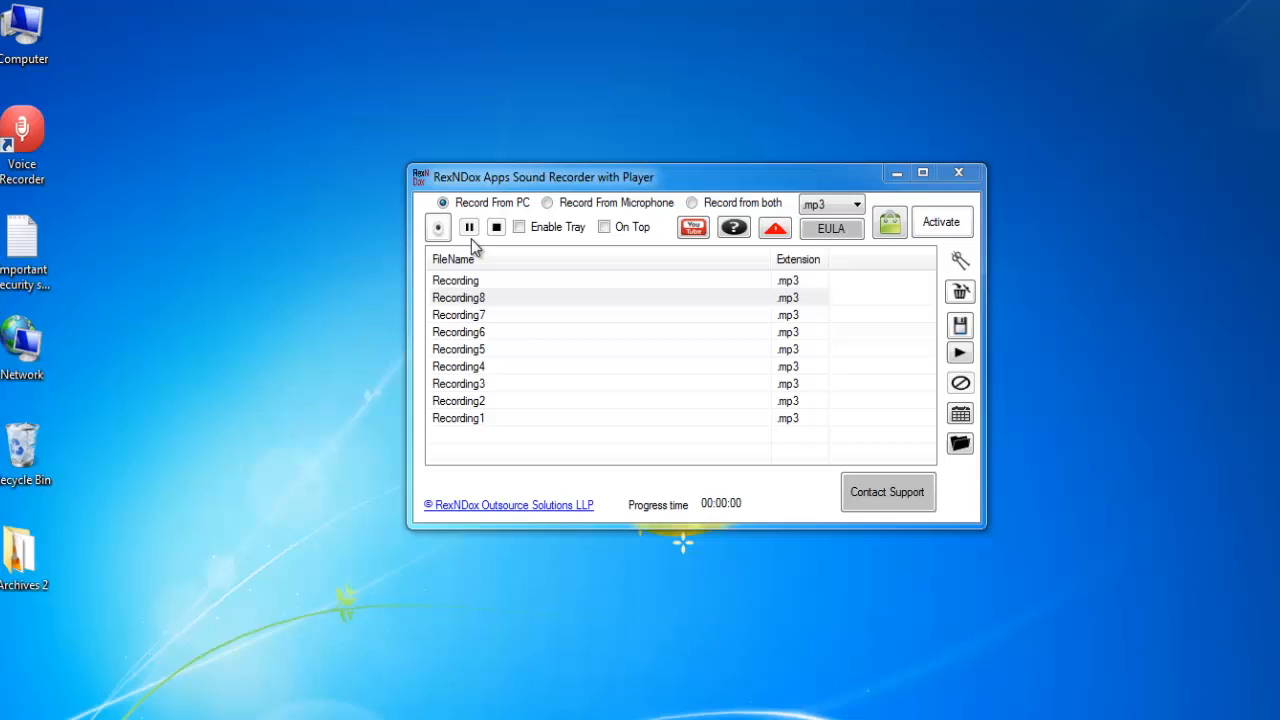
{"action": "left_click", "coordinate": [496, 228]}
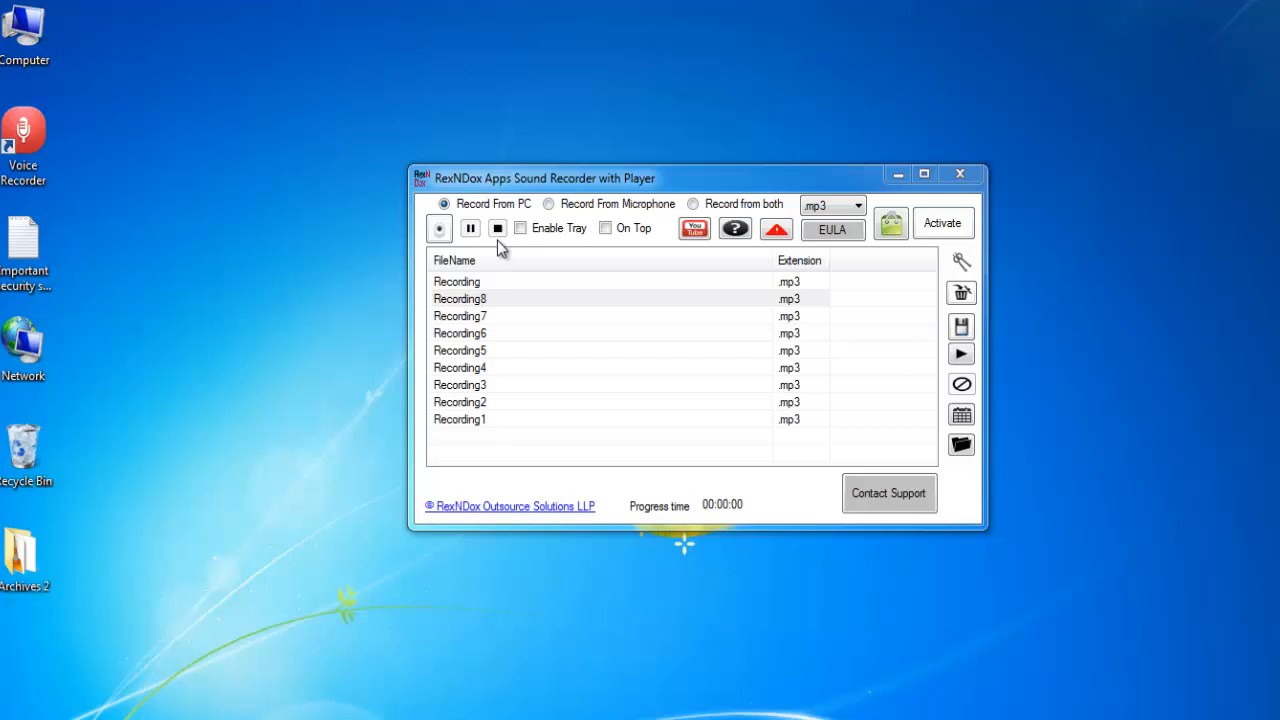
{"action": "left_click", "coordinate": [856, 204]}
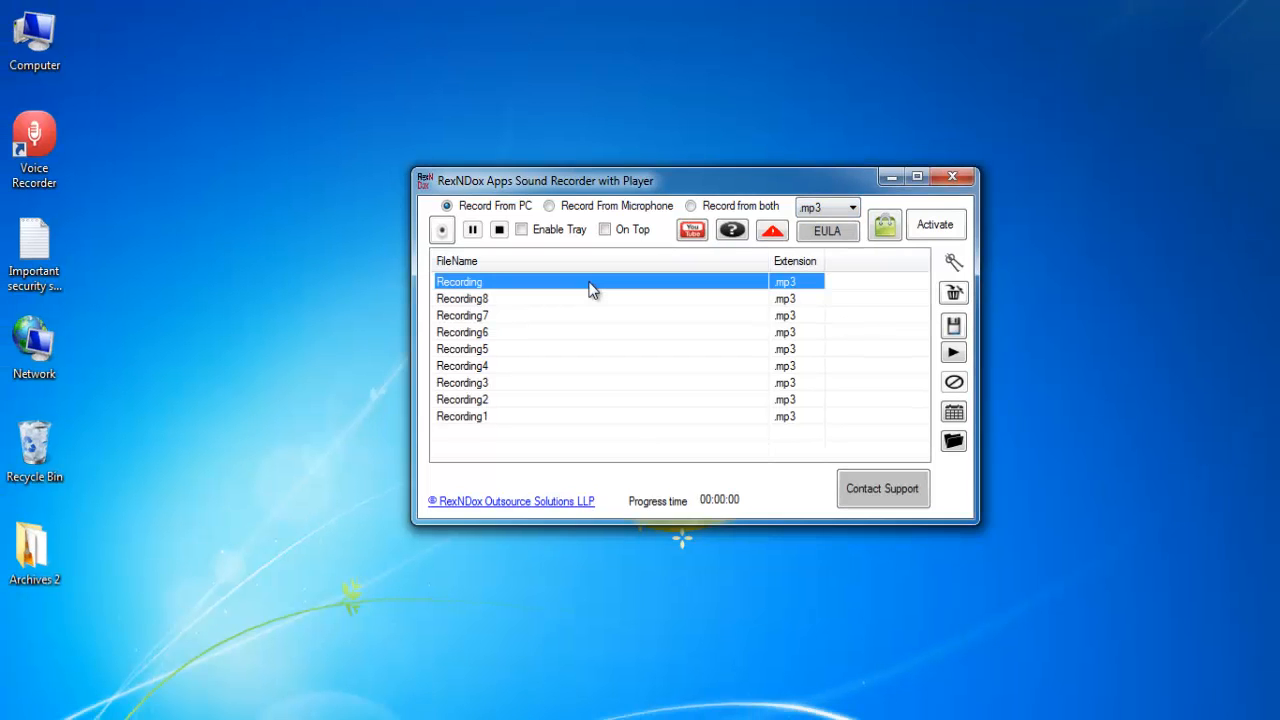
{"action": "mouse_move", "coordinate": [584, 308]}
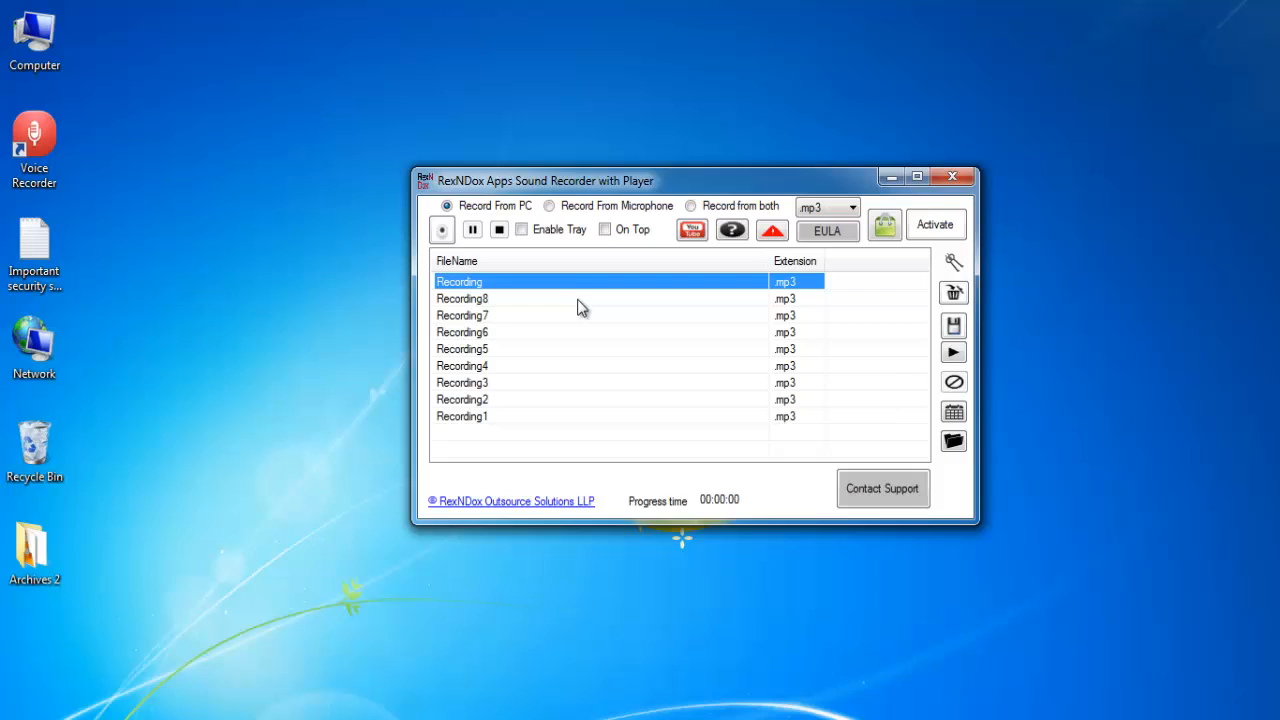
{"action": "mouse_move", "coordinate": [580, 296]}
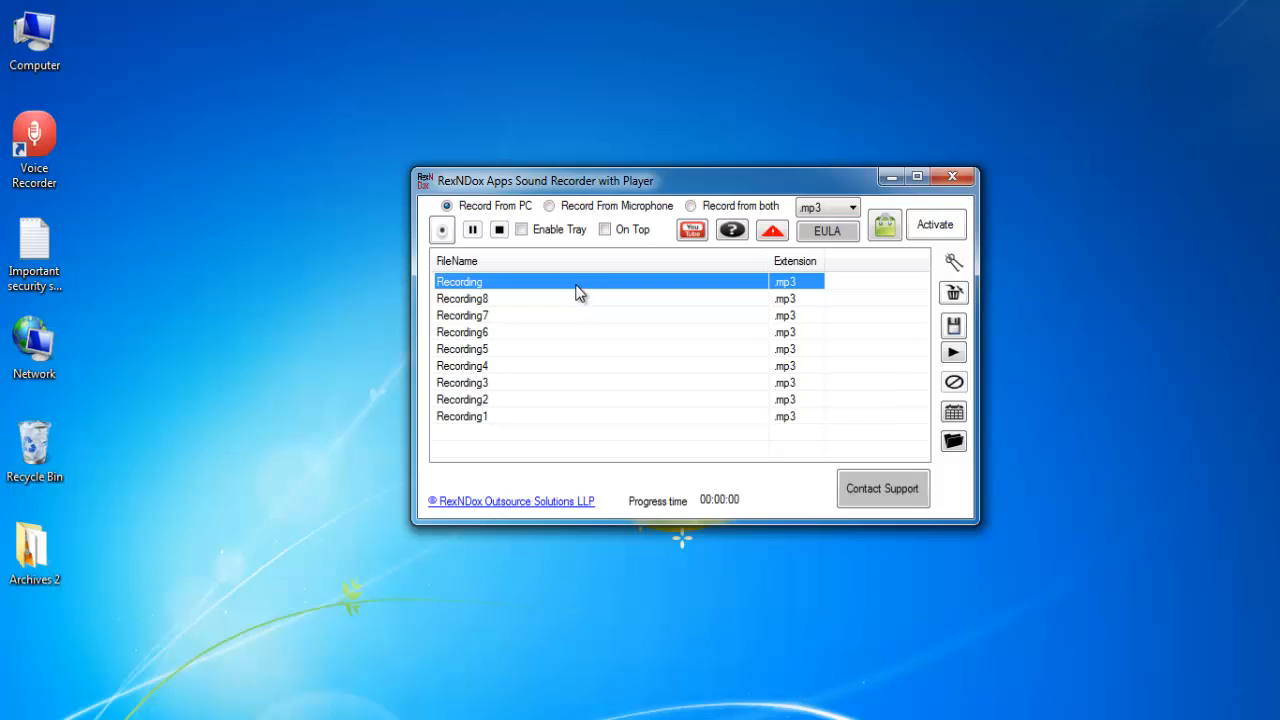
{"action": "mouse_move", "coordinate": [588, 292]}
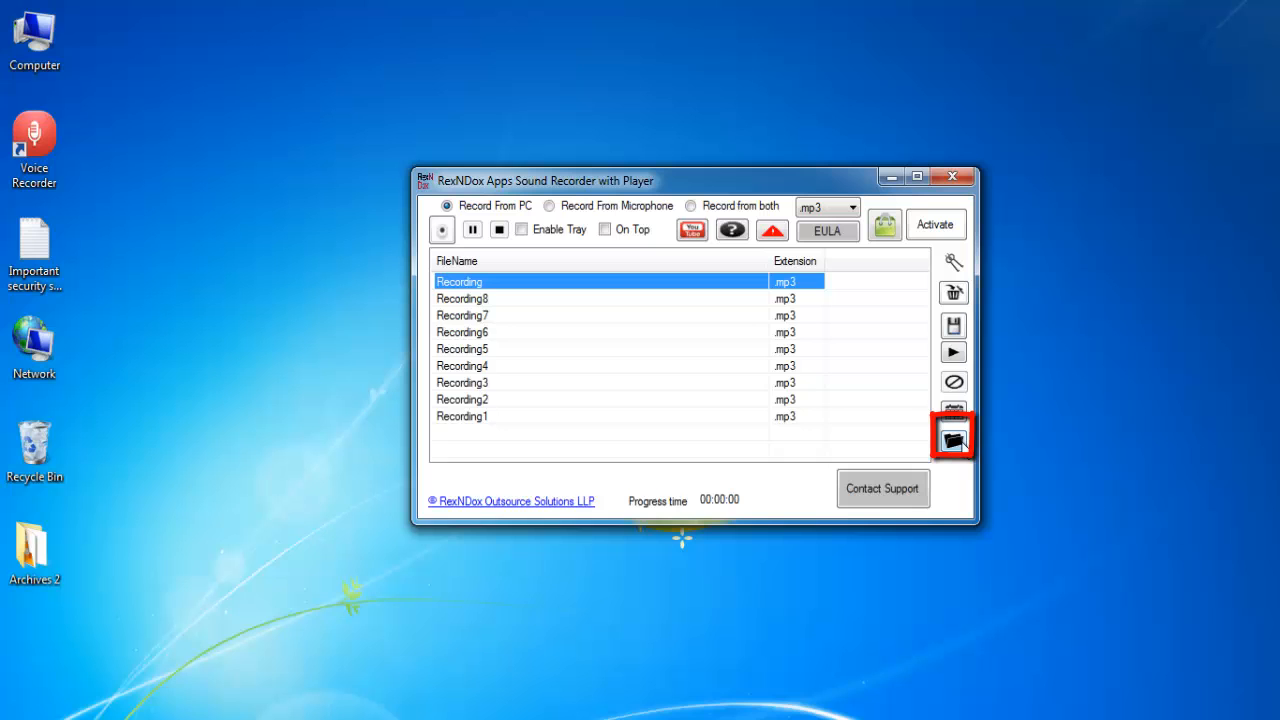
{"action": "mouse_move", "coordinate": [952, 436]}
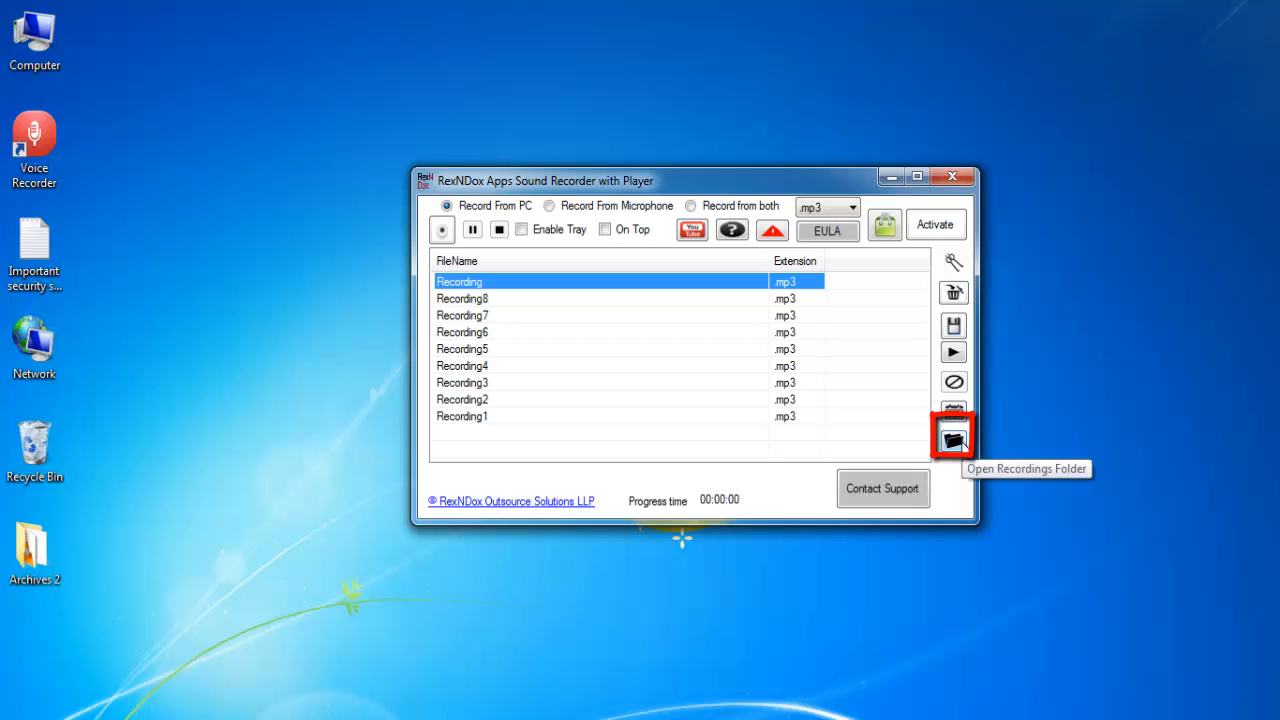
Check the recordings folder, rename the first recording to 'Record', then select Recording8.
{"action": "left_click", "coordinate": [952, 436]}
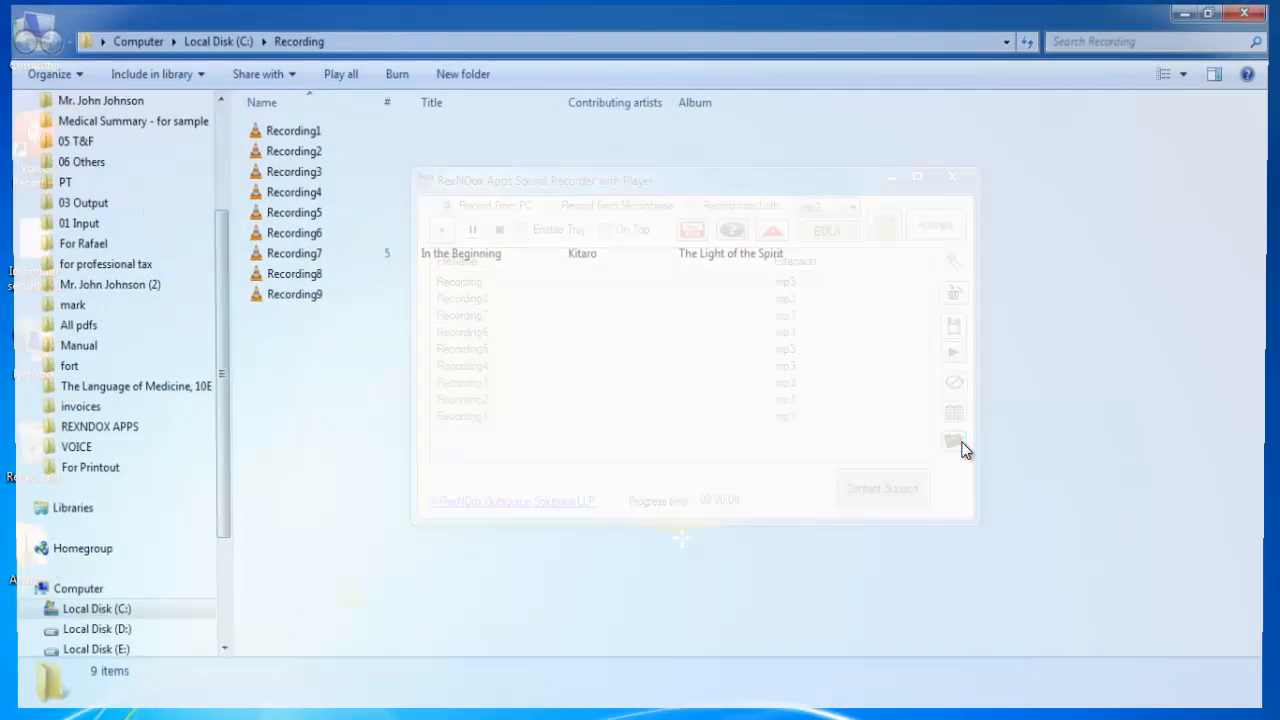
{"action": "left_click", "coordinate": [952, 176]}
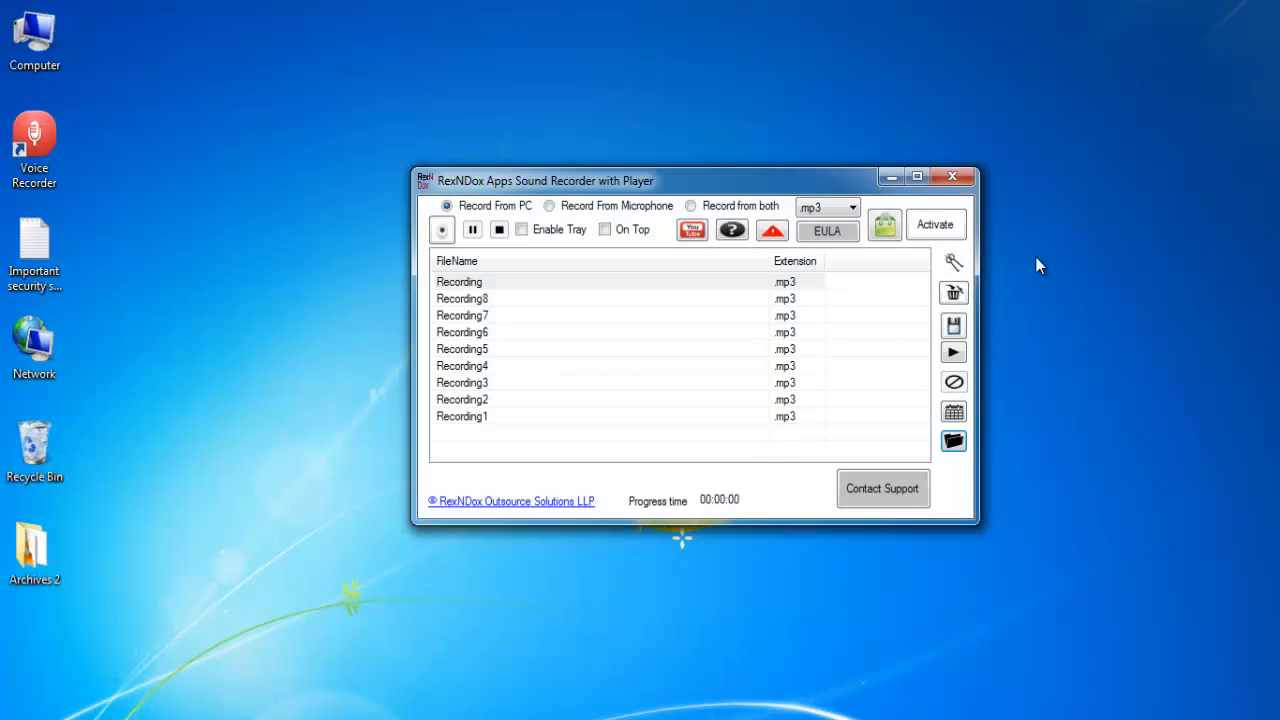
{"action": "mouse_move", "coordinate": [496, 302]}
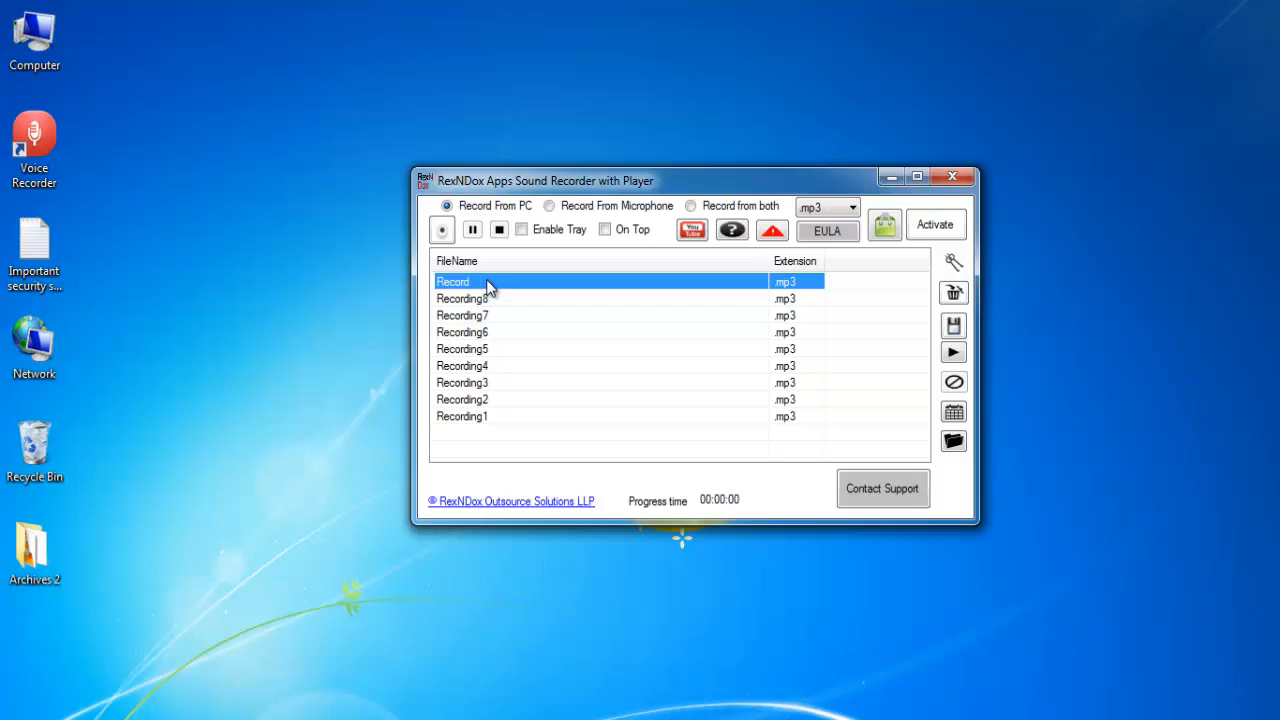
{"action": "left_click", "coordinate": [460, 298]}
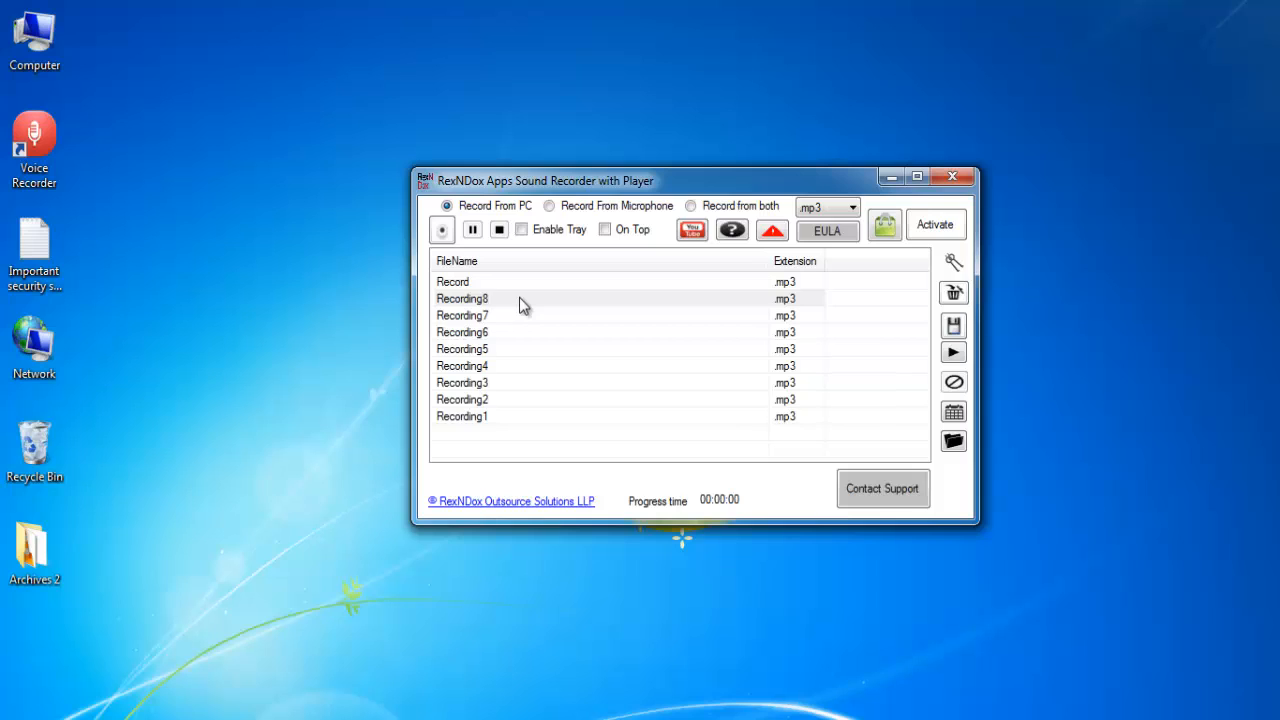
{"action": "left_click", "coordinate": [462, 298]}
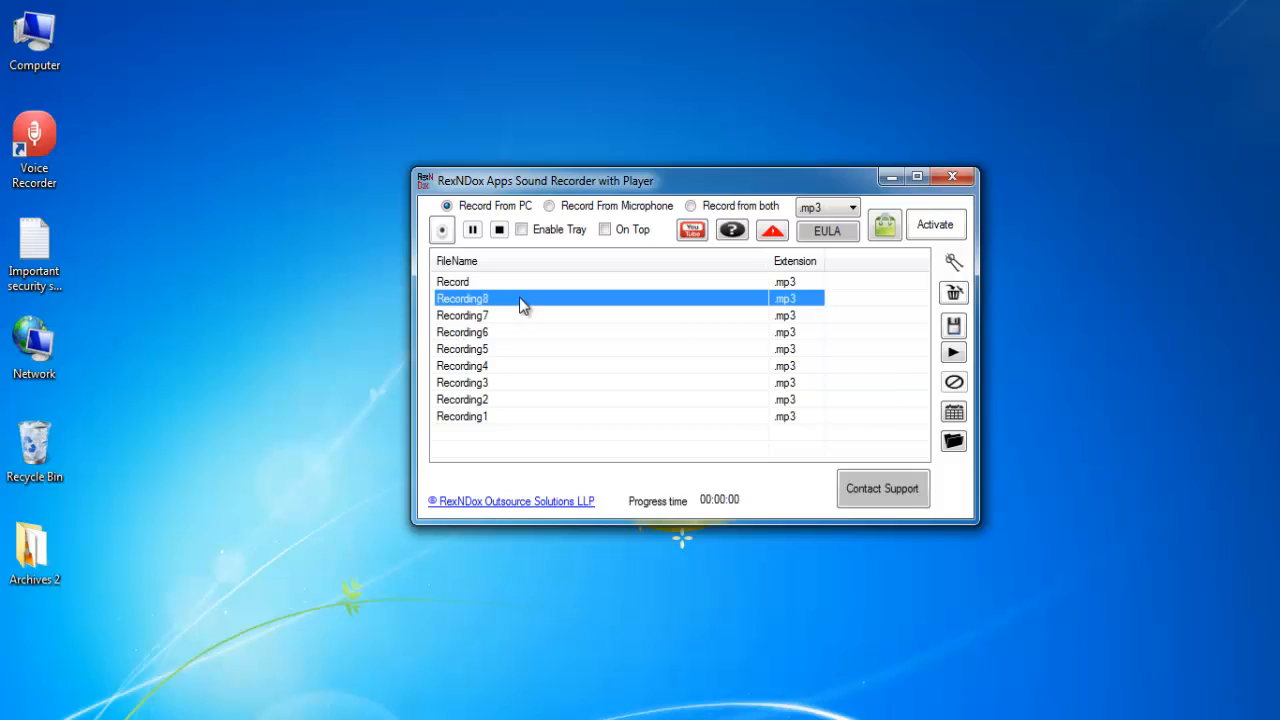
{"action": "double_click", "coordinate": [462, 298]}
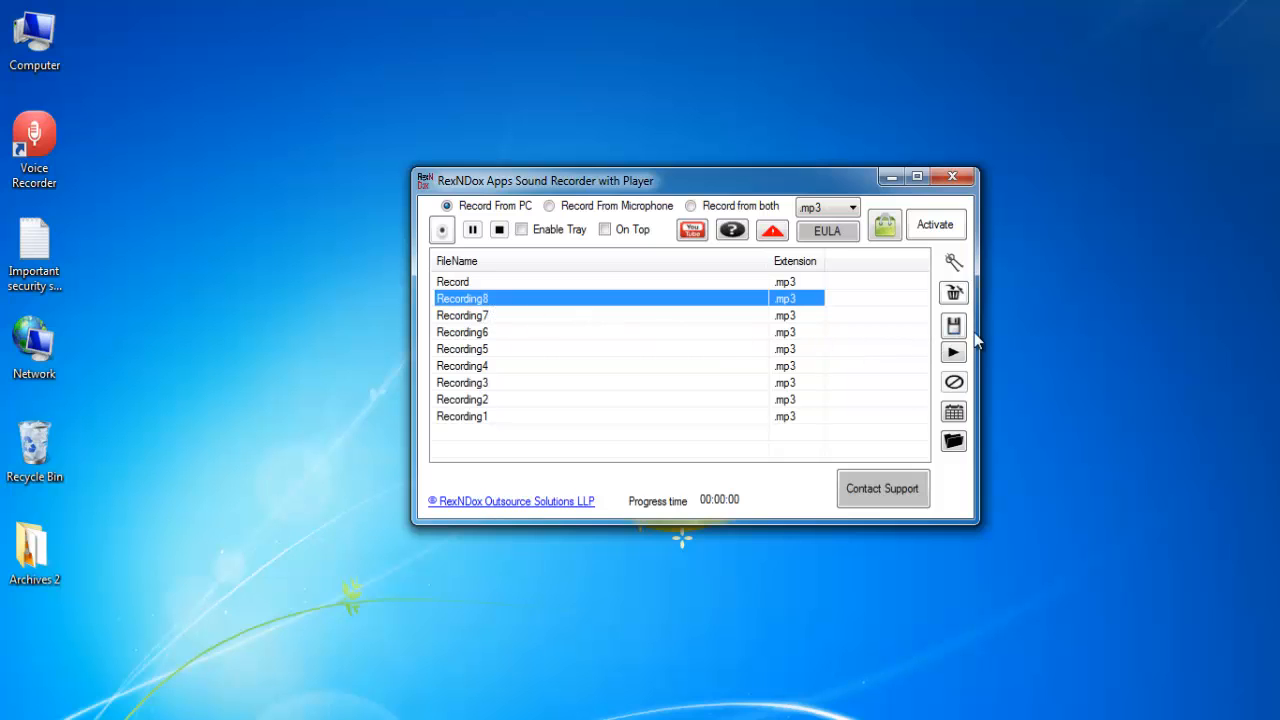
{"action": "left_click", "coordinate": [952, 326]}
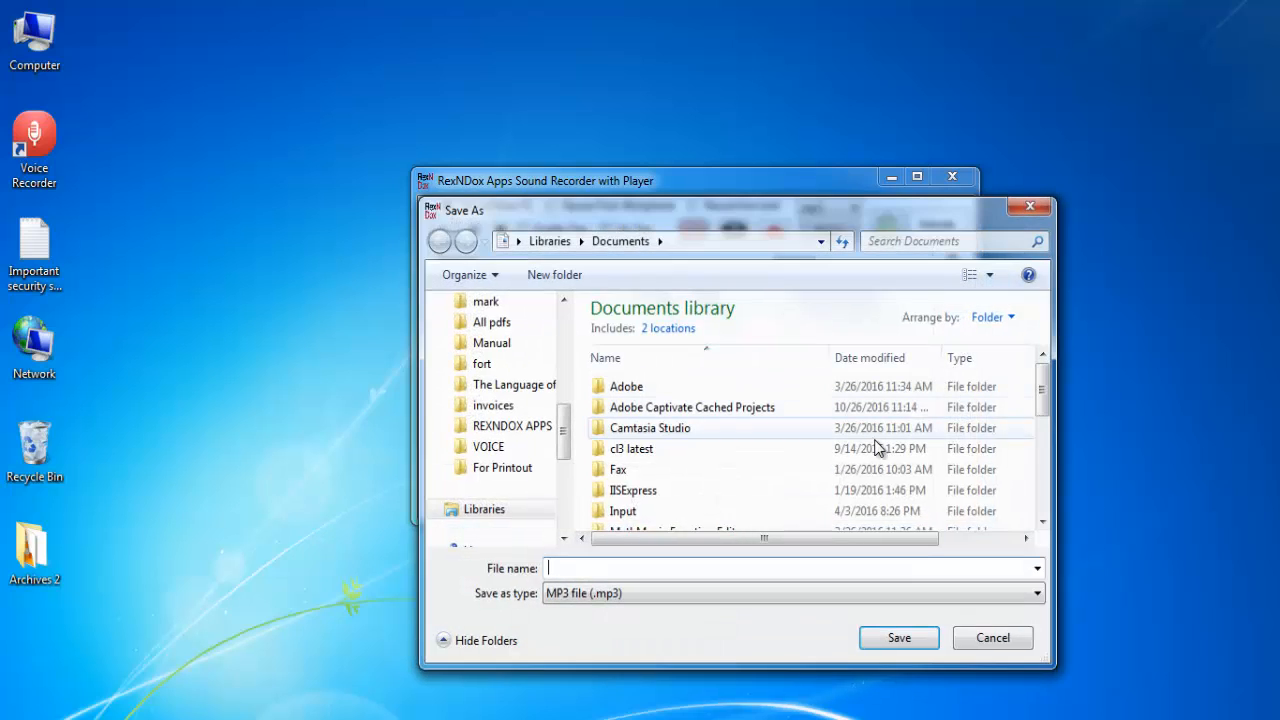
{"action": "left_click", "coordinate": [1036, 592]}
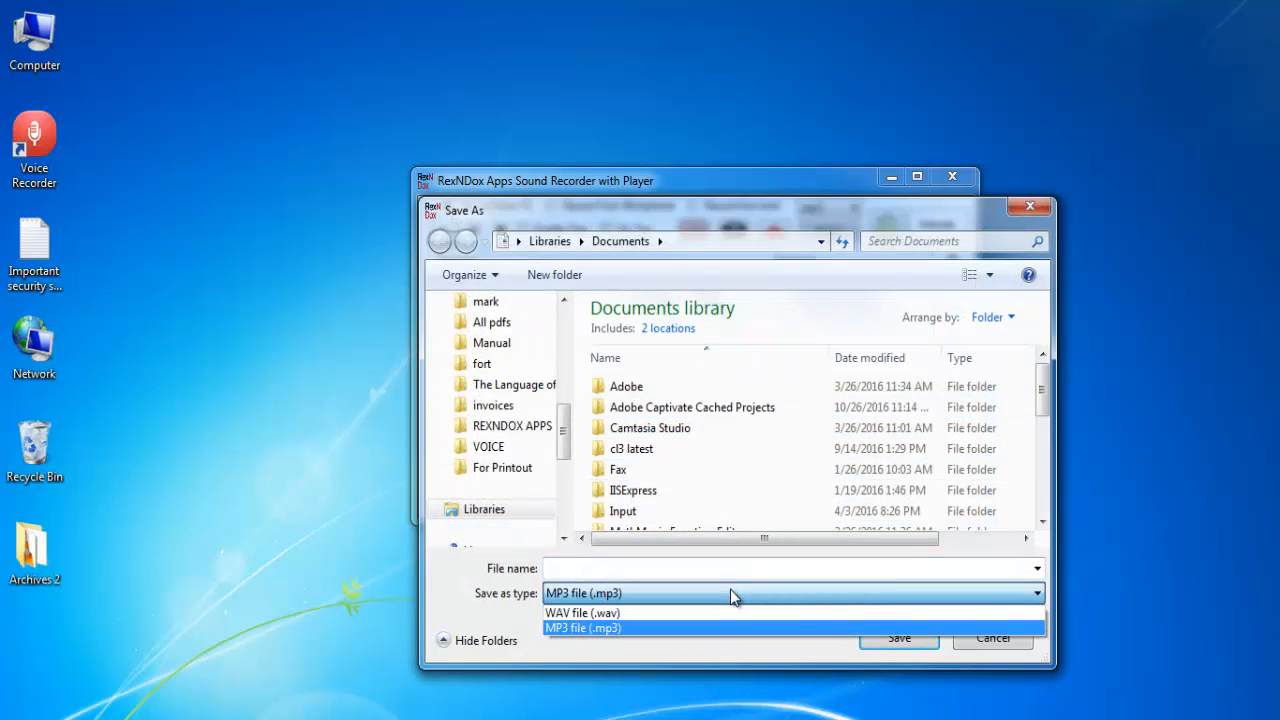
{"action": "left_click", "coordinate": [584, 628]}
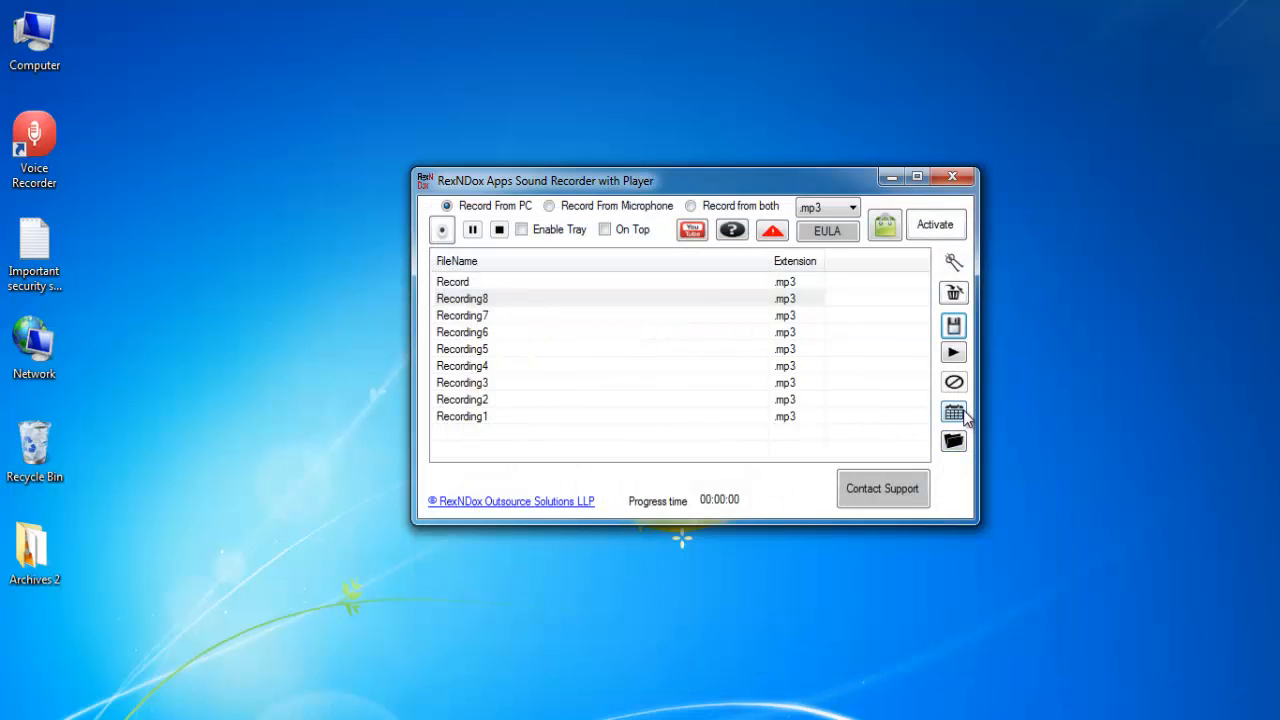
{"action": "mouse_move", "coordinate": [952, 412]}
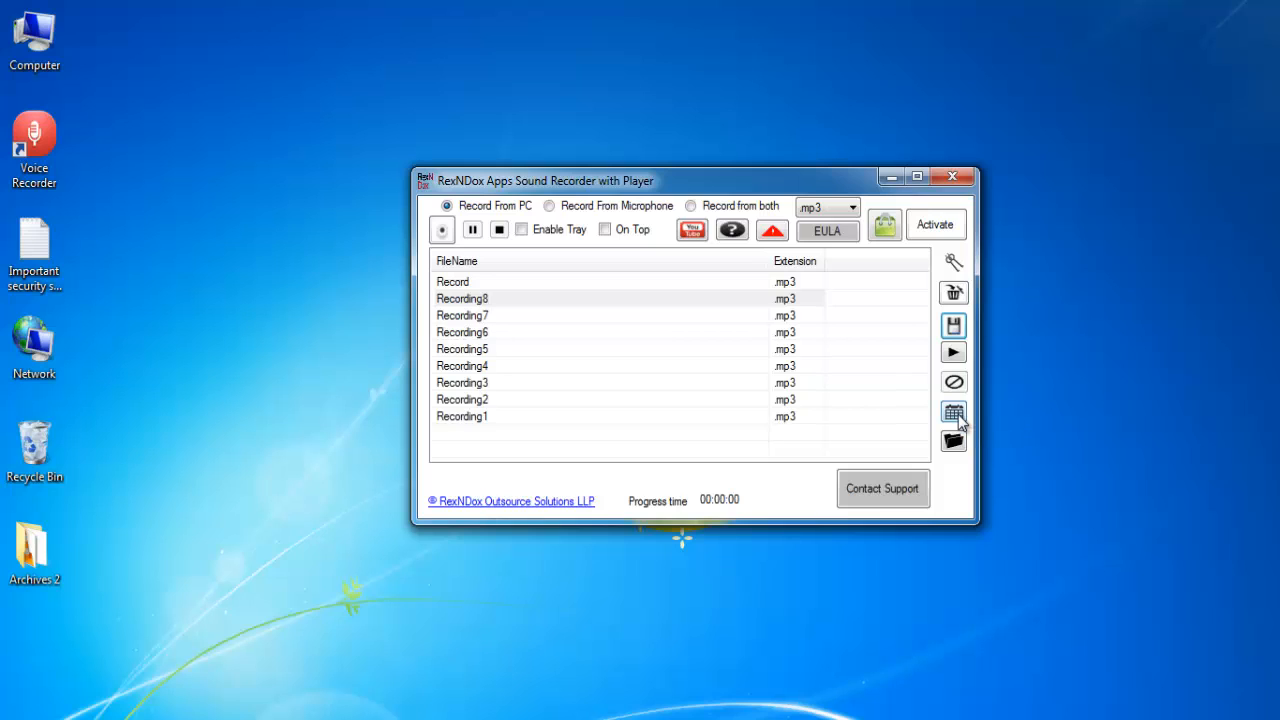
{"action": "left_click", "coordinate": [952, 412]}
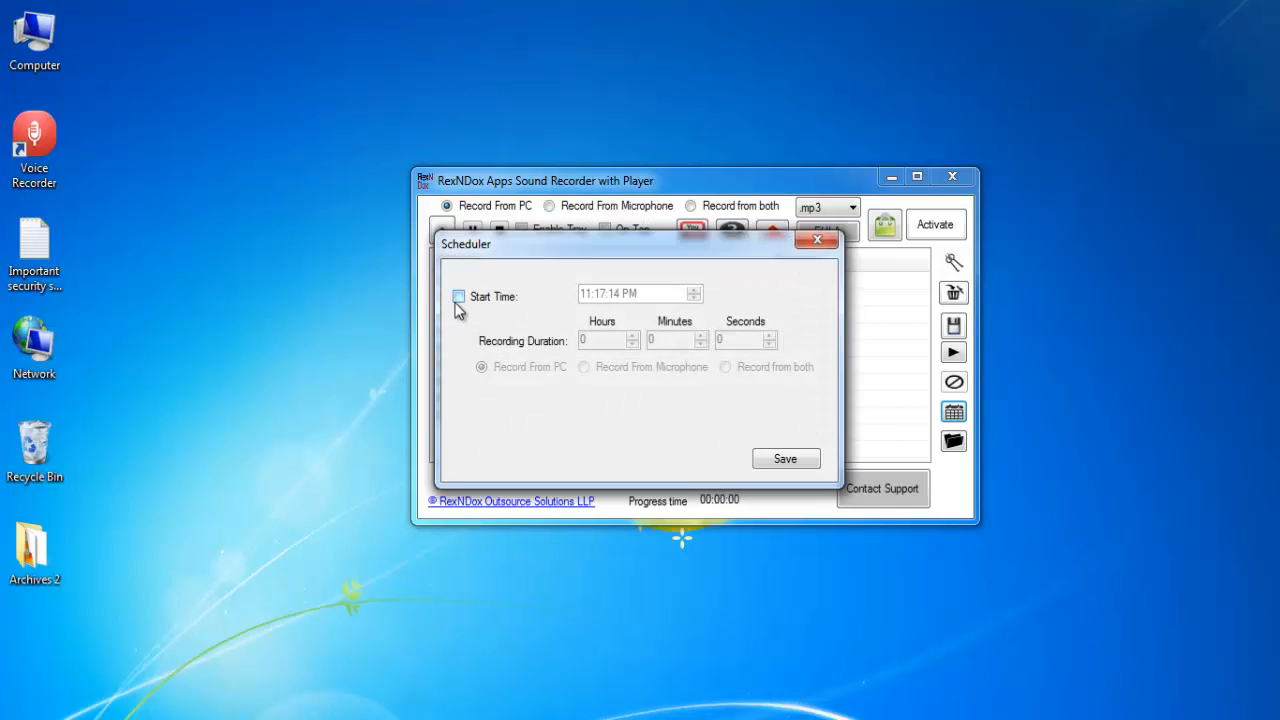
{"action": "left_click", "coordinate": [458, 296]}
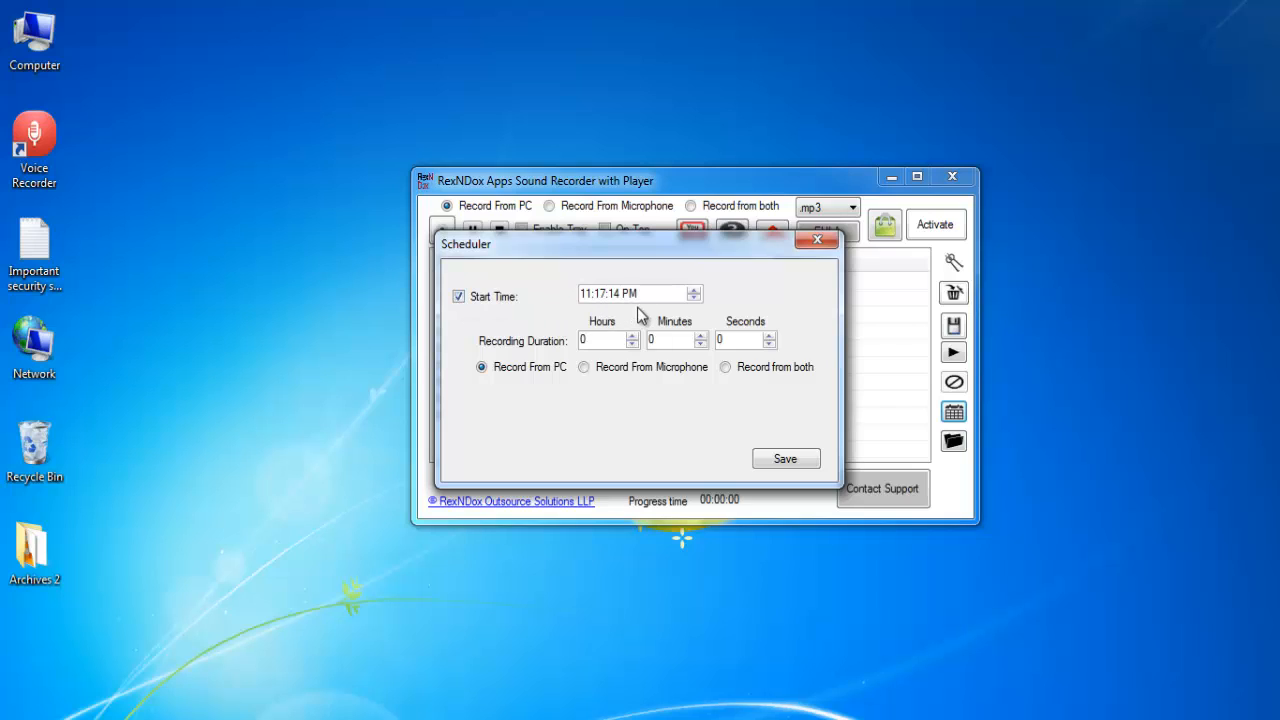
{"action": "left_click", "coordinate": [628, 292]}
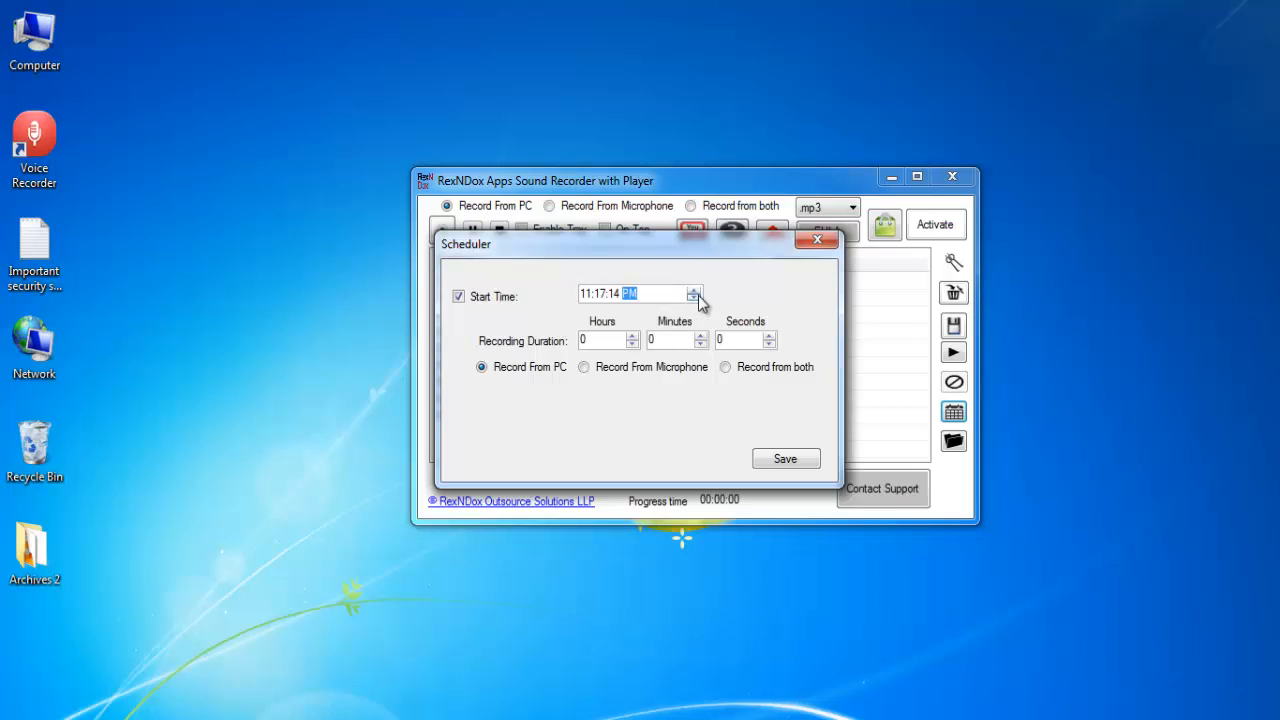
{"action": "left_click", "coordinate": [692, 292]}
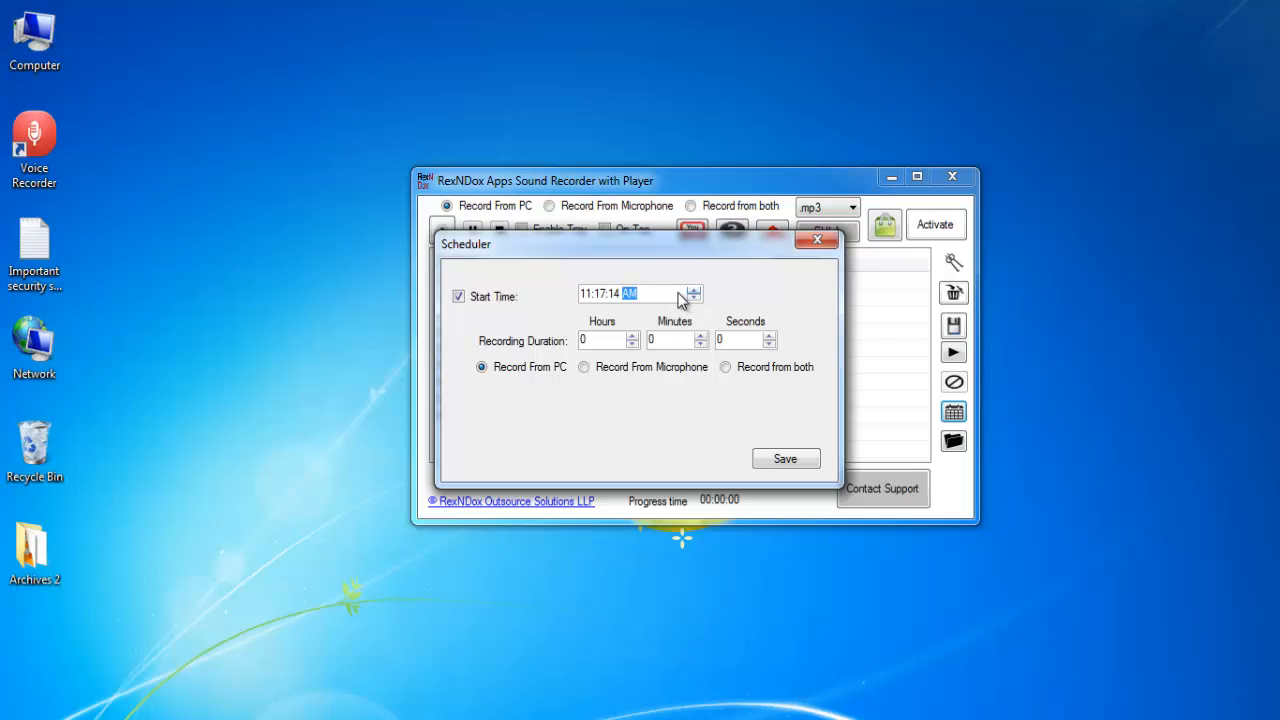
{"action": "left_click", "coordinate": [694, 290]}
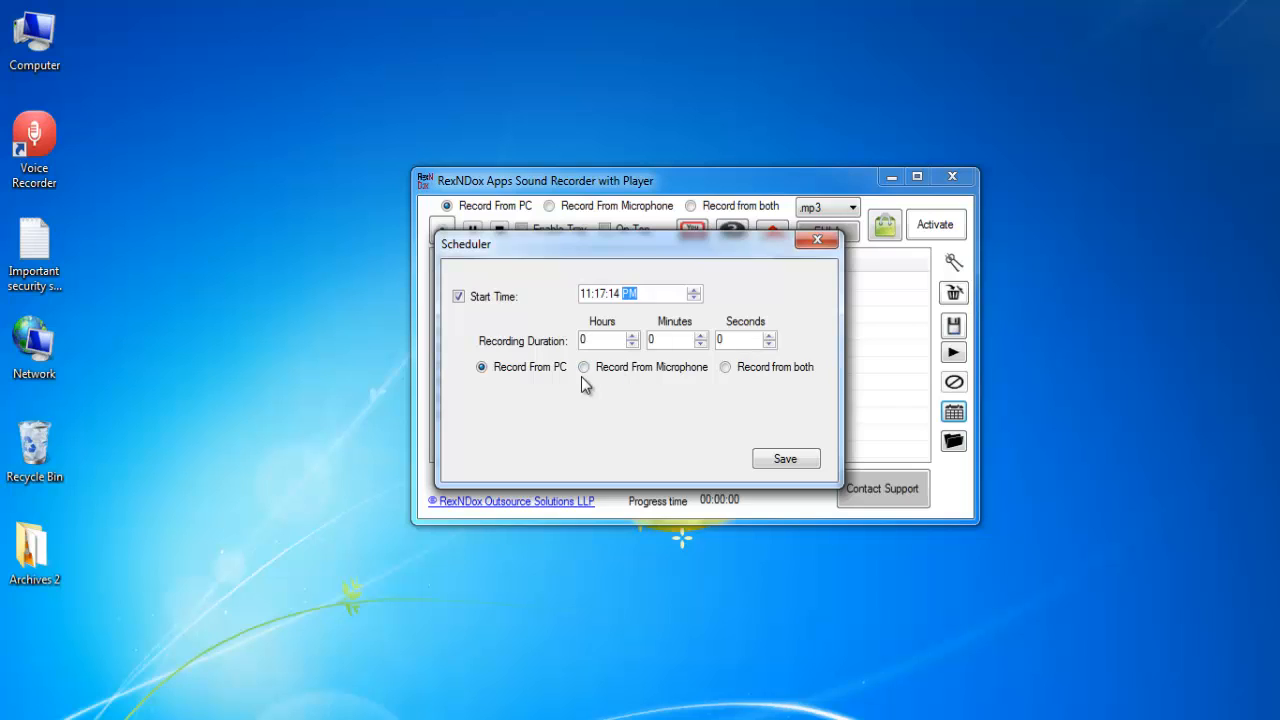
{"action": "mouse_move", "coordinate": [780, 388]}
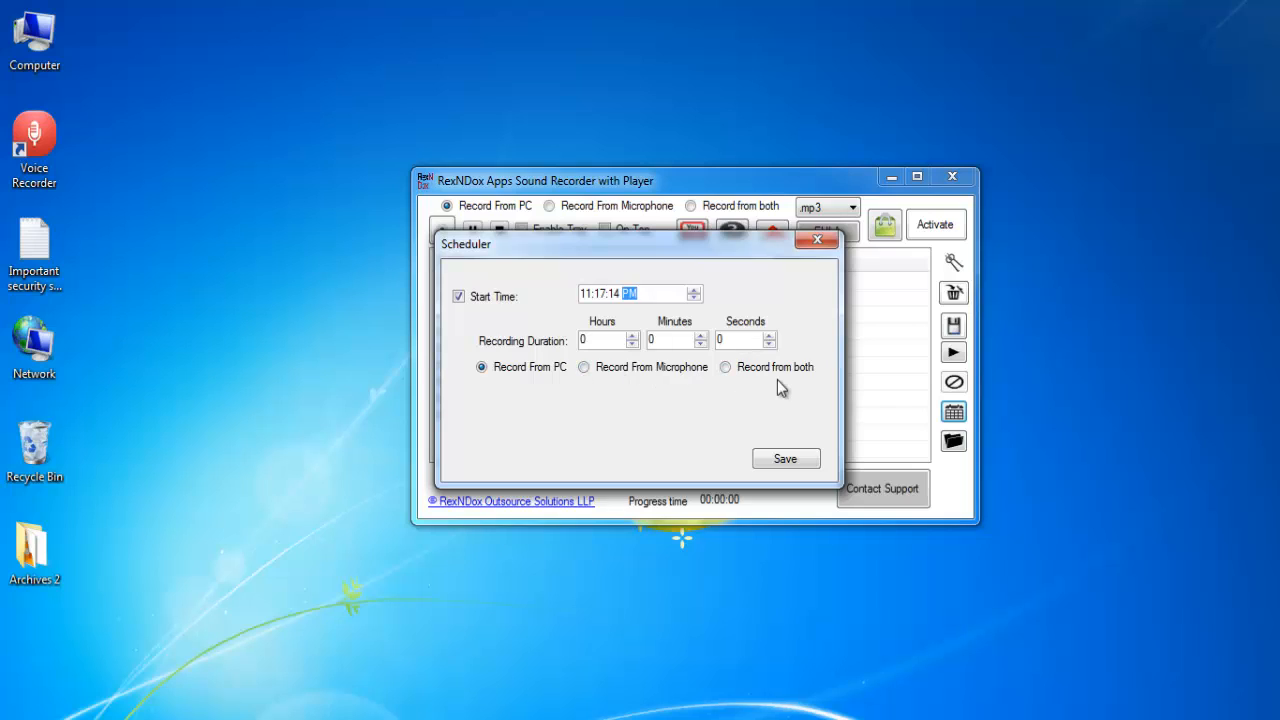
{"action": "mouse_move", "coordinate": [784, 458]}
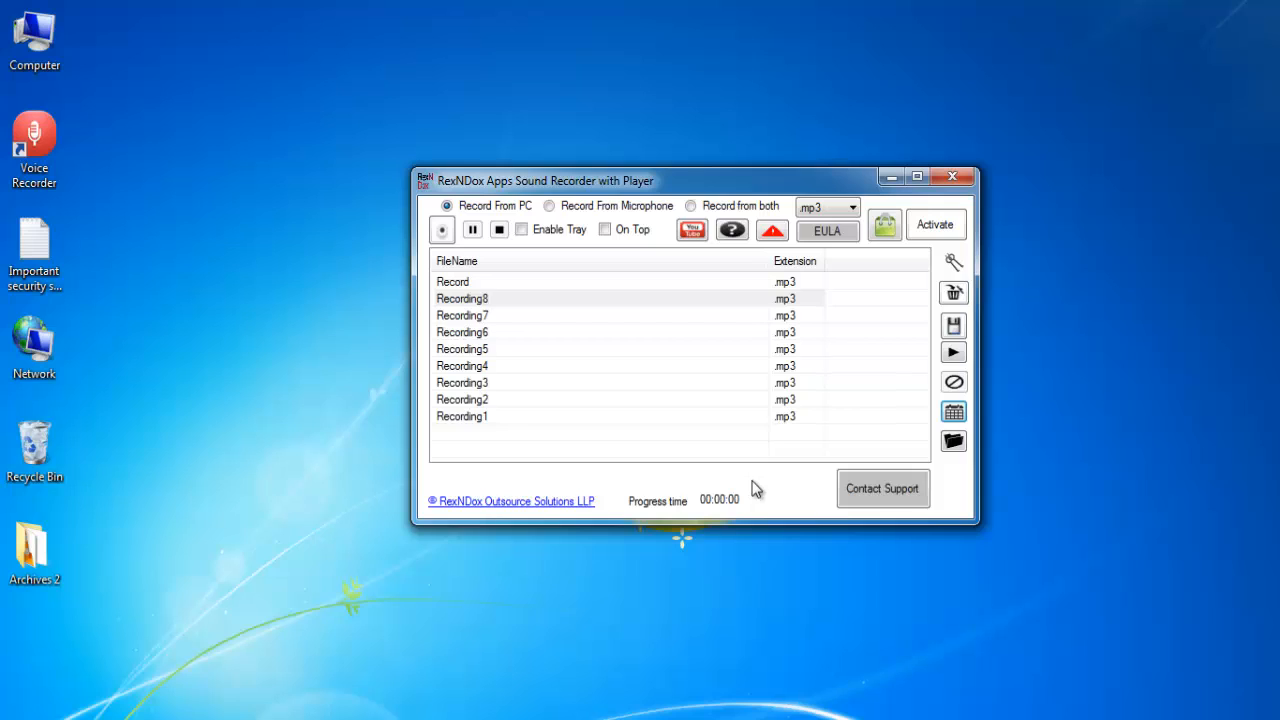
{"action": "mouse_move", "coordinate": [744, 492]}
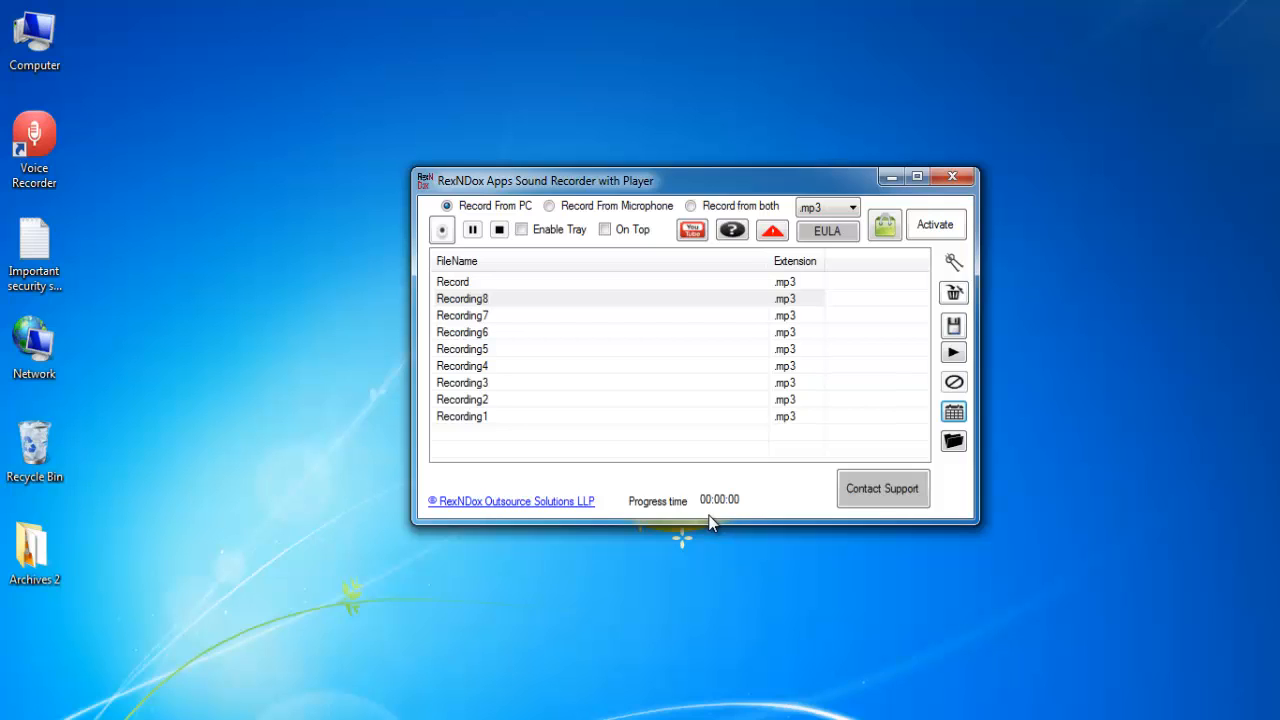
{"action": "mouse_move", "coordinate": [736, 512]}
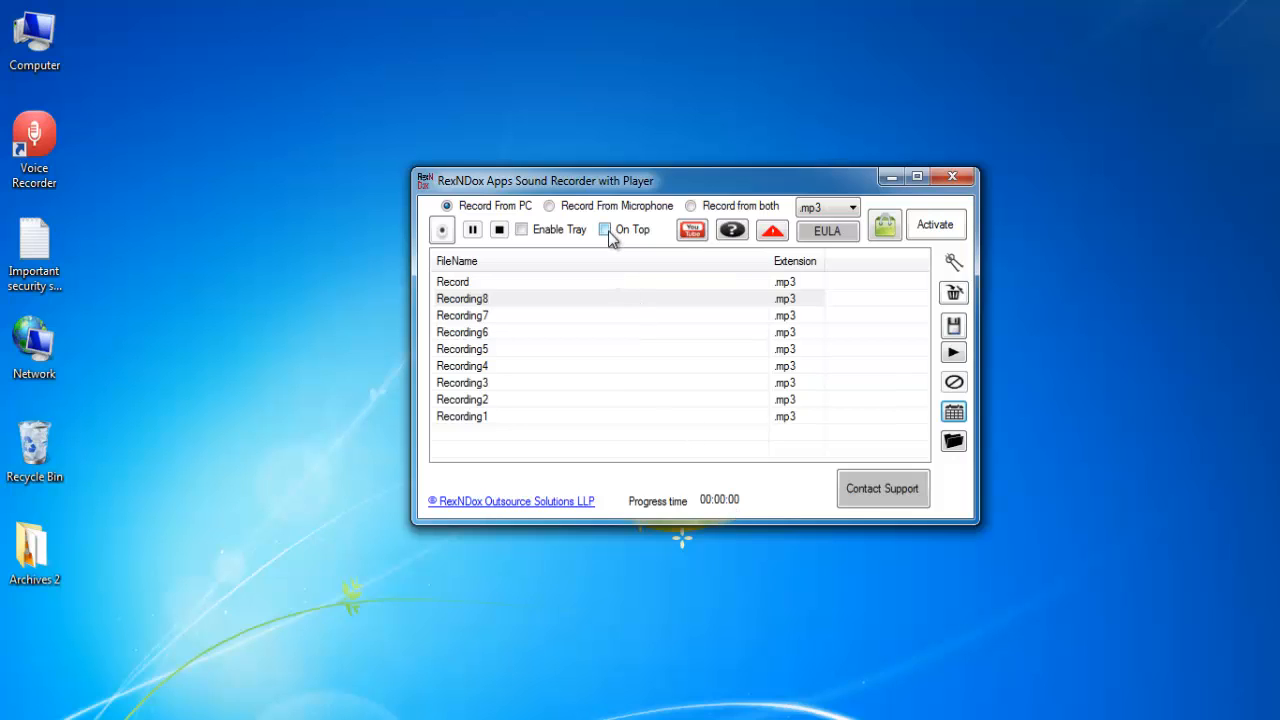
Toggle On Top on and off, then enable tray mode to show the F8/F9/F10 hotkeys reference.
{"action": "left_click", "coordinate": [604, 228]}
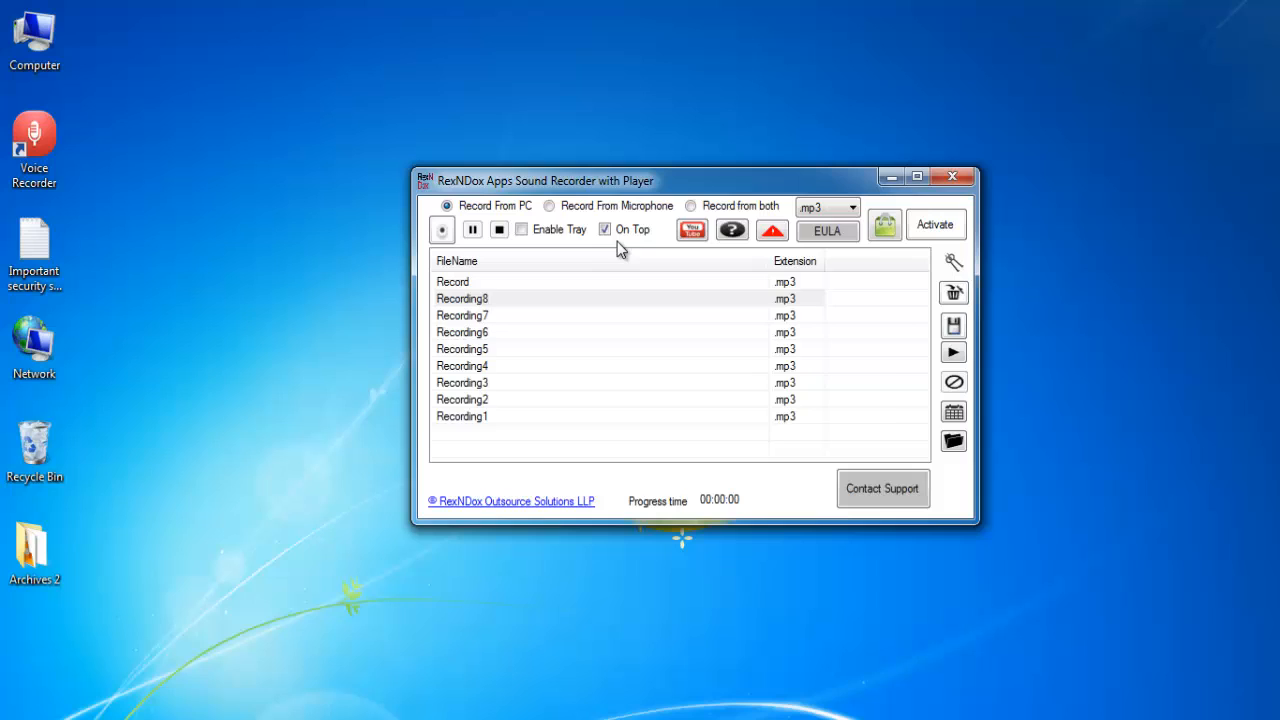
{"action": "left_click", "coordinate": [604, 228]}
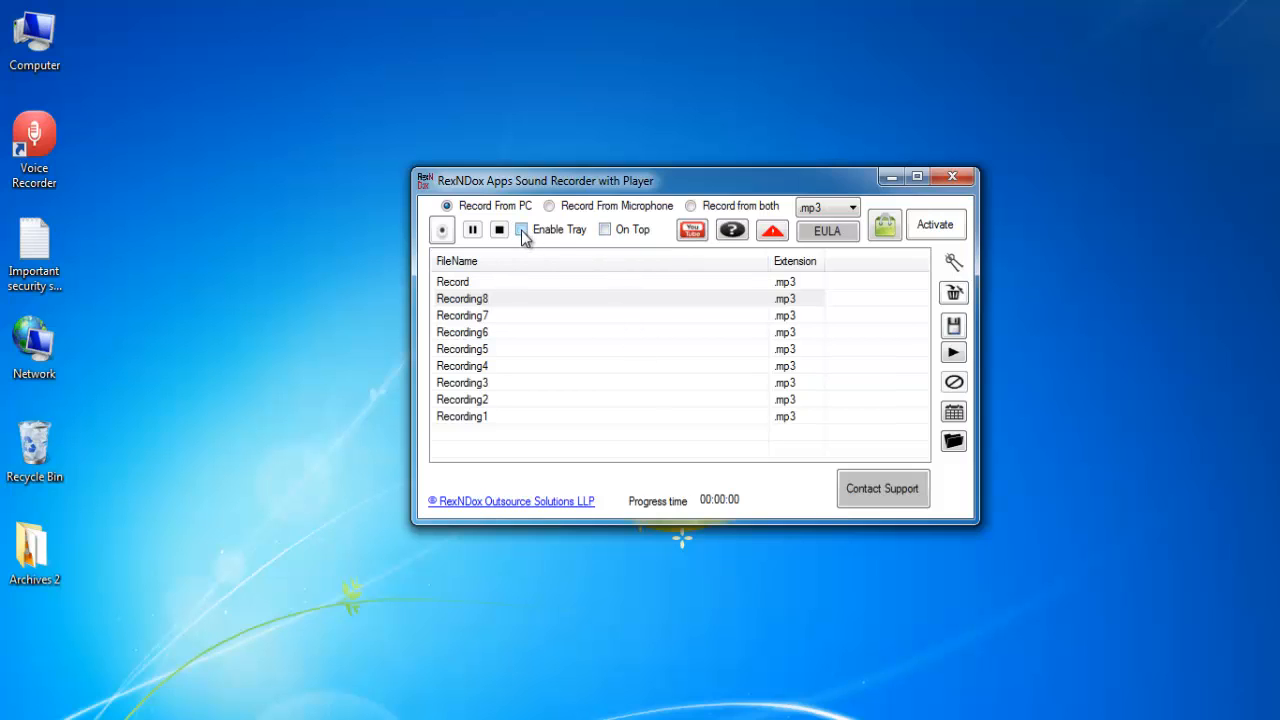
{"action": "left_click", "coordinate": [954, 260]}
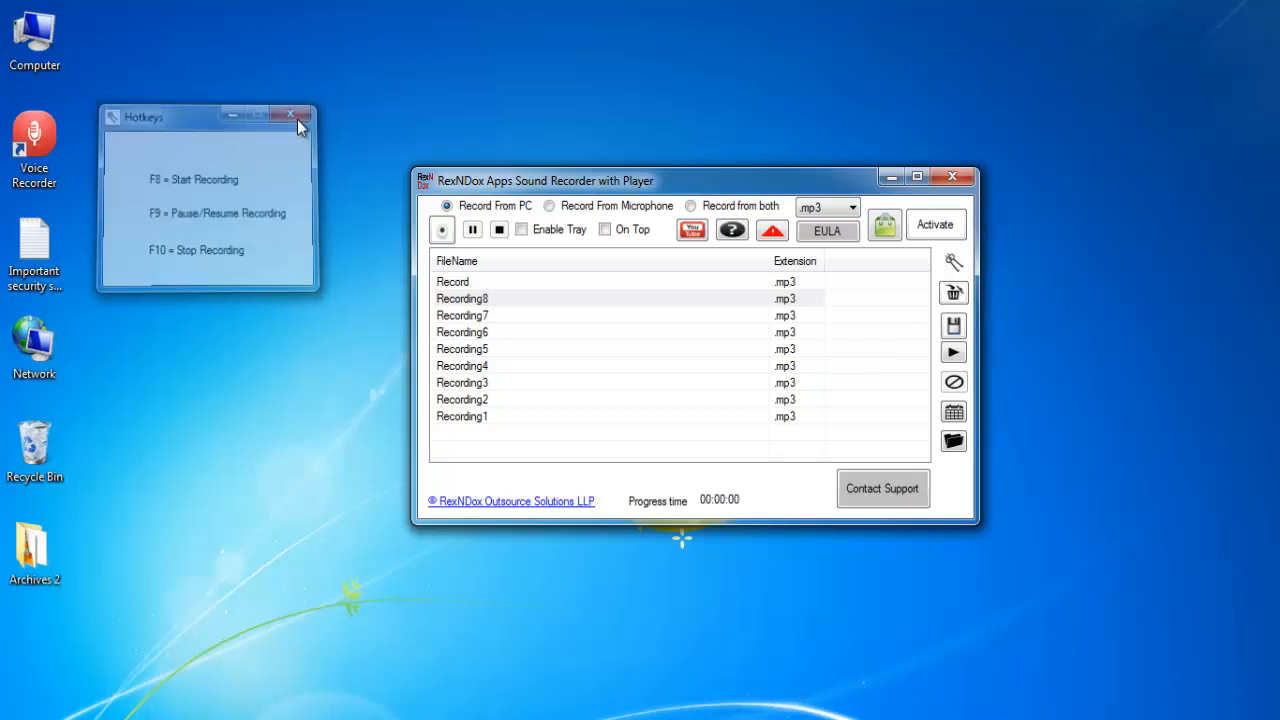
Close the hotkeys window, then open the license key activation form and dismiss it unfilled.
{"action": "left_click", "coordinate": [296, 116]}
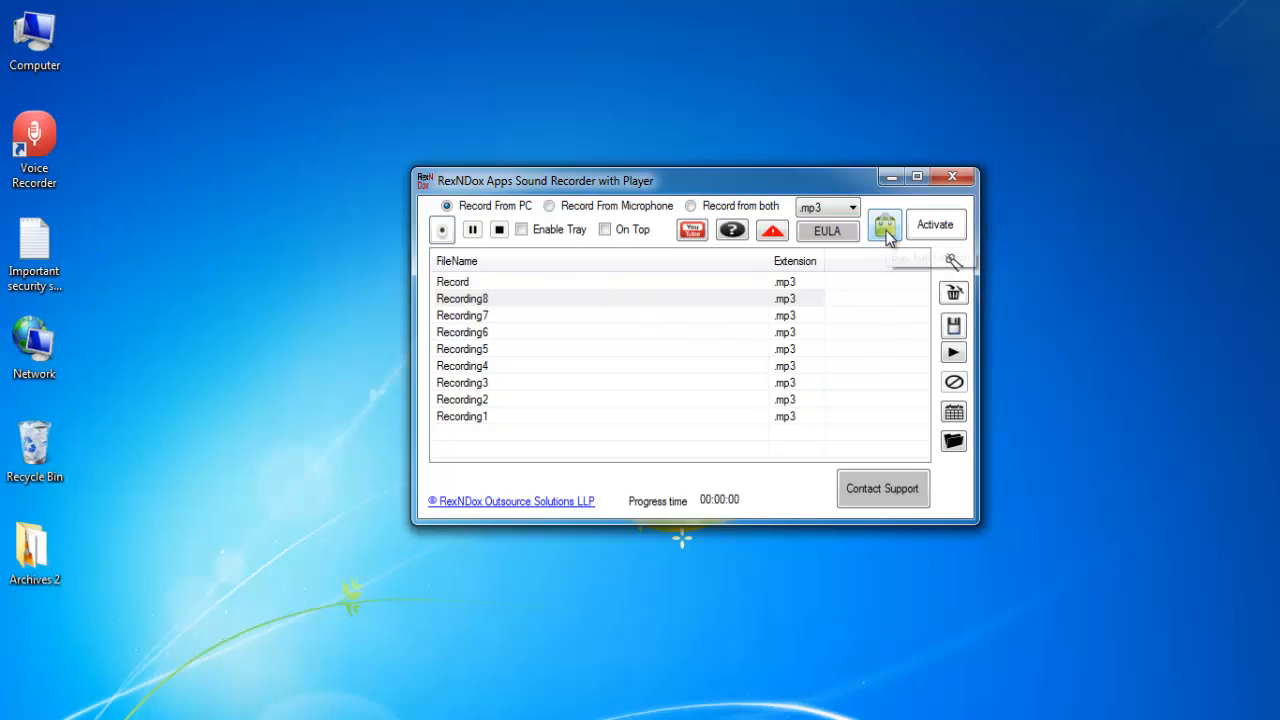
{"action": "mouse_move", "coordinate": [884, 224]}
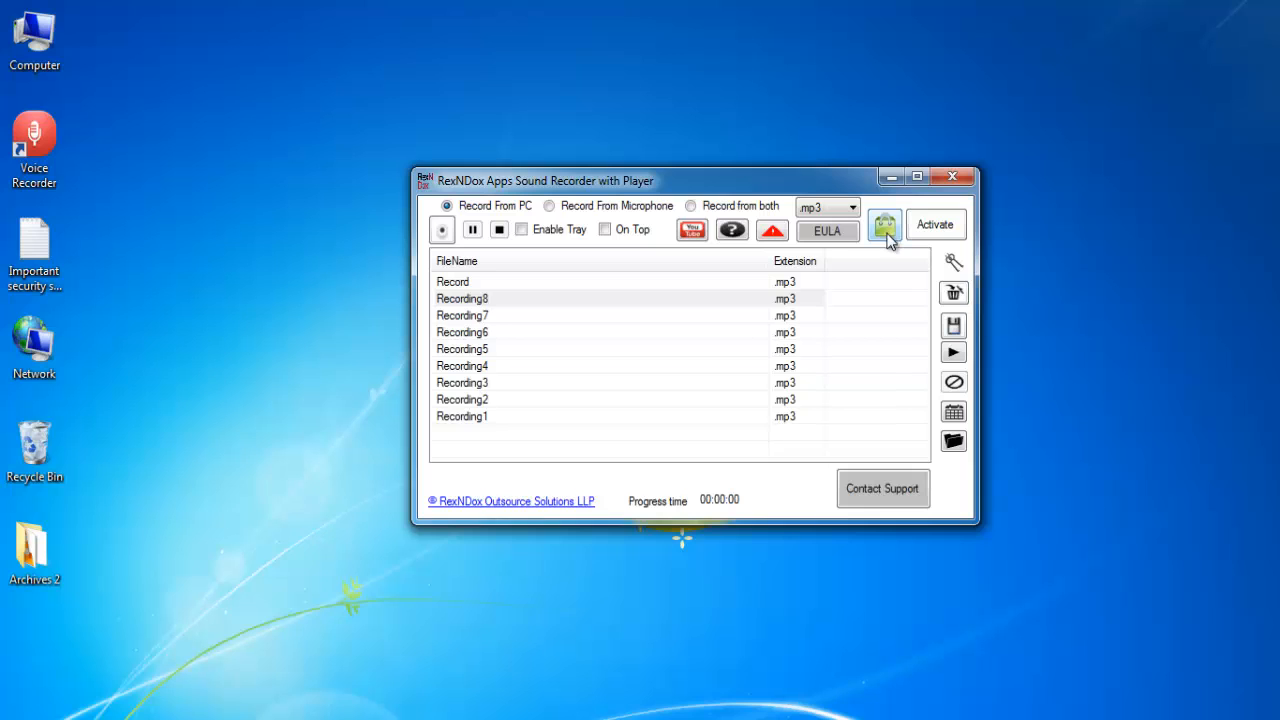
{"action": "left_click", "coordinate": [934, 224]}
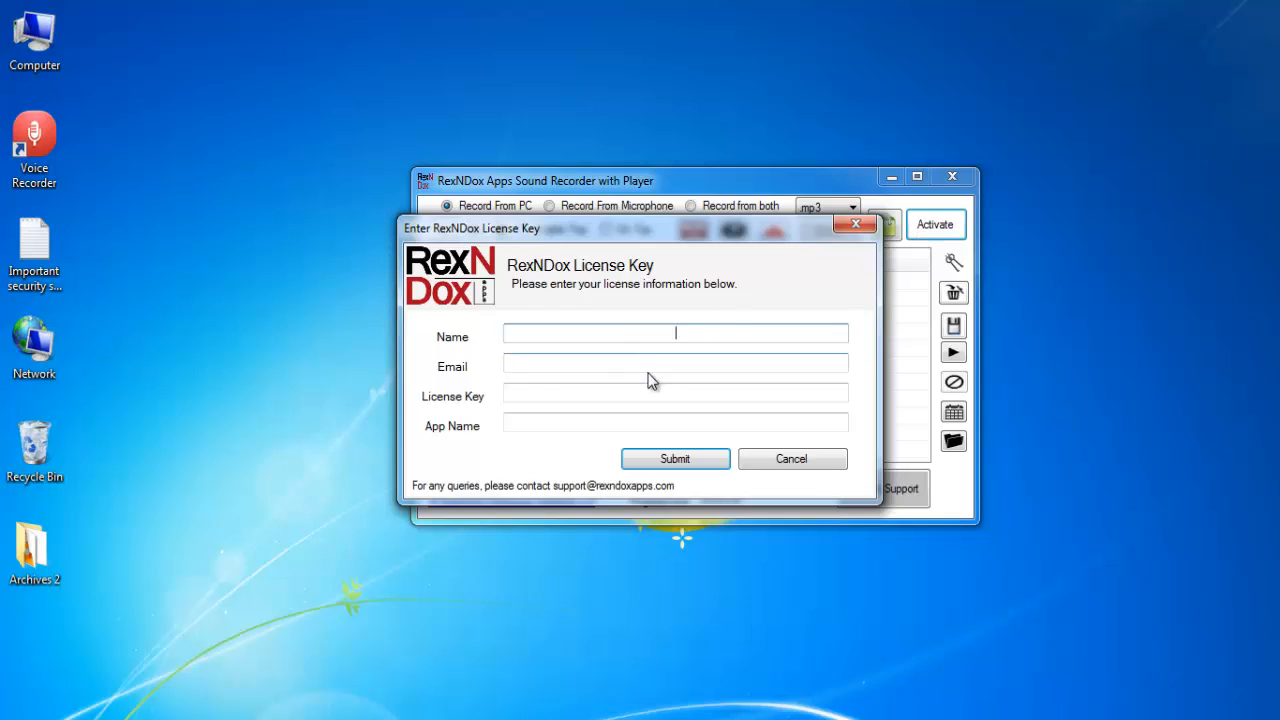
{"action": "mouse_move", "coordinate": [862, 248]}
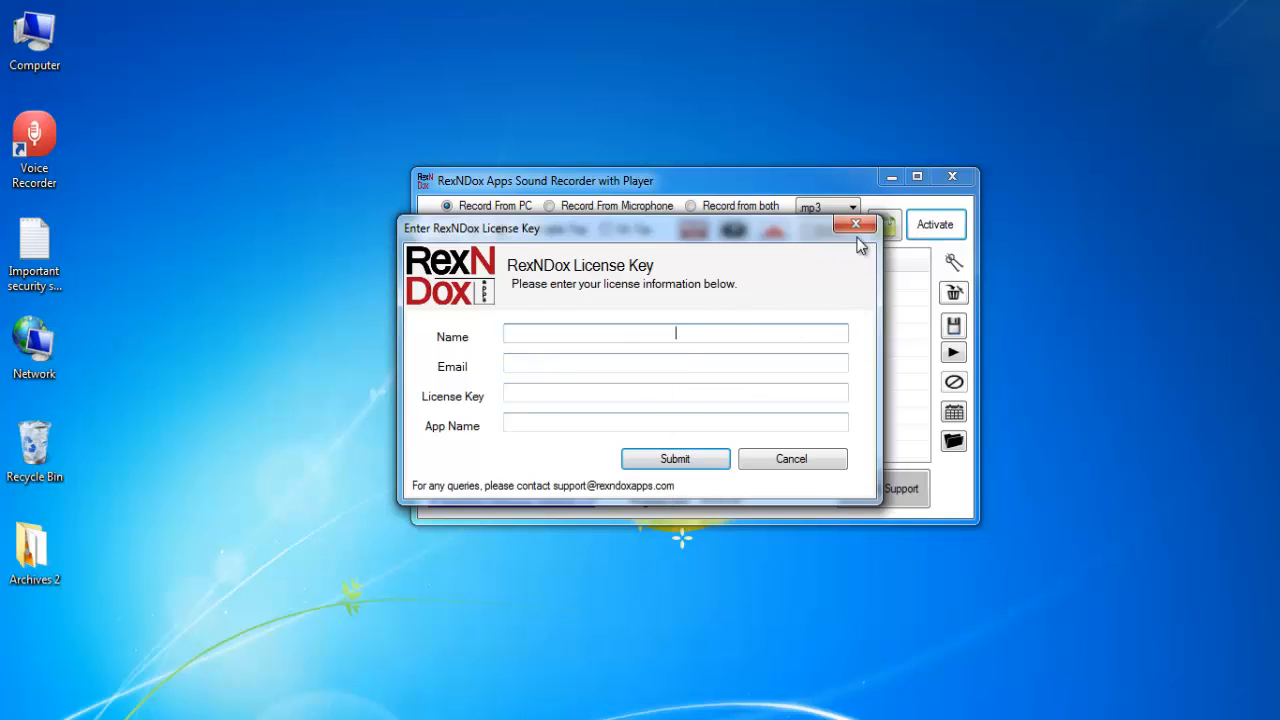
{"action": "left_click", "coordinate": [856, 224]}
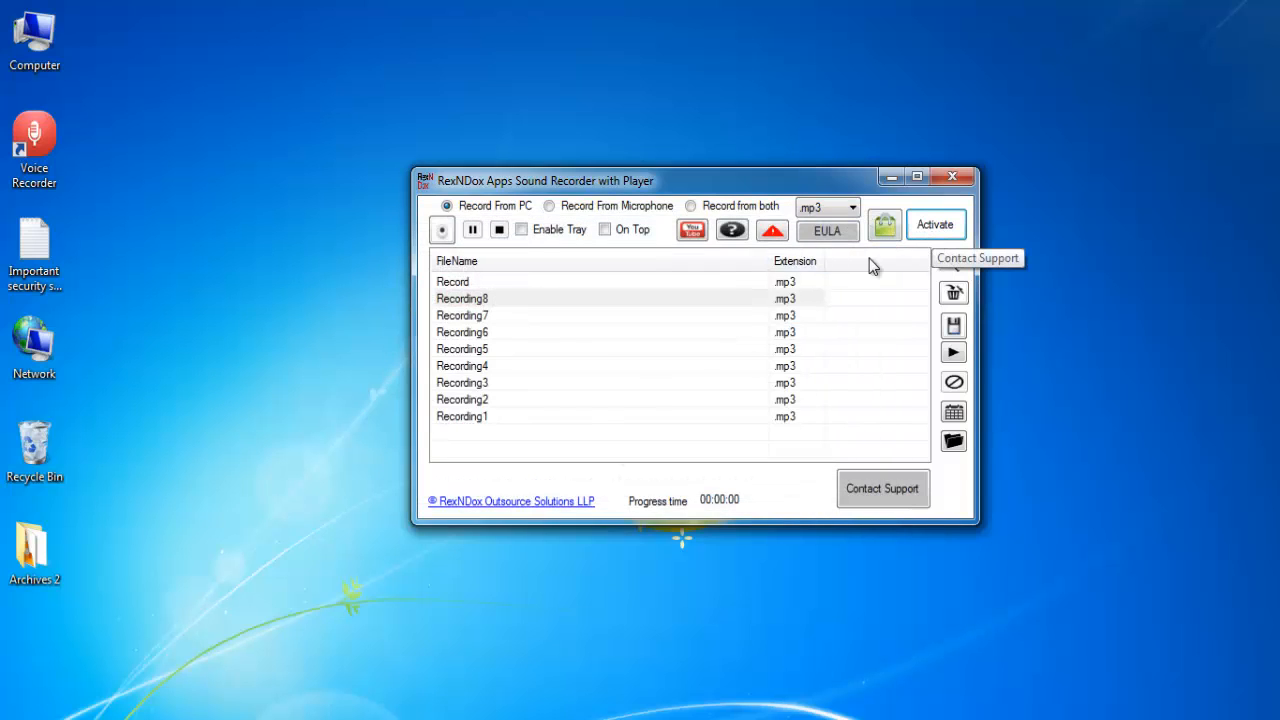
{"action": "mouse_move", "coordinate": [848, 308]}
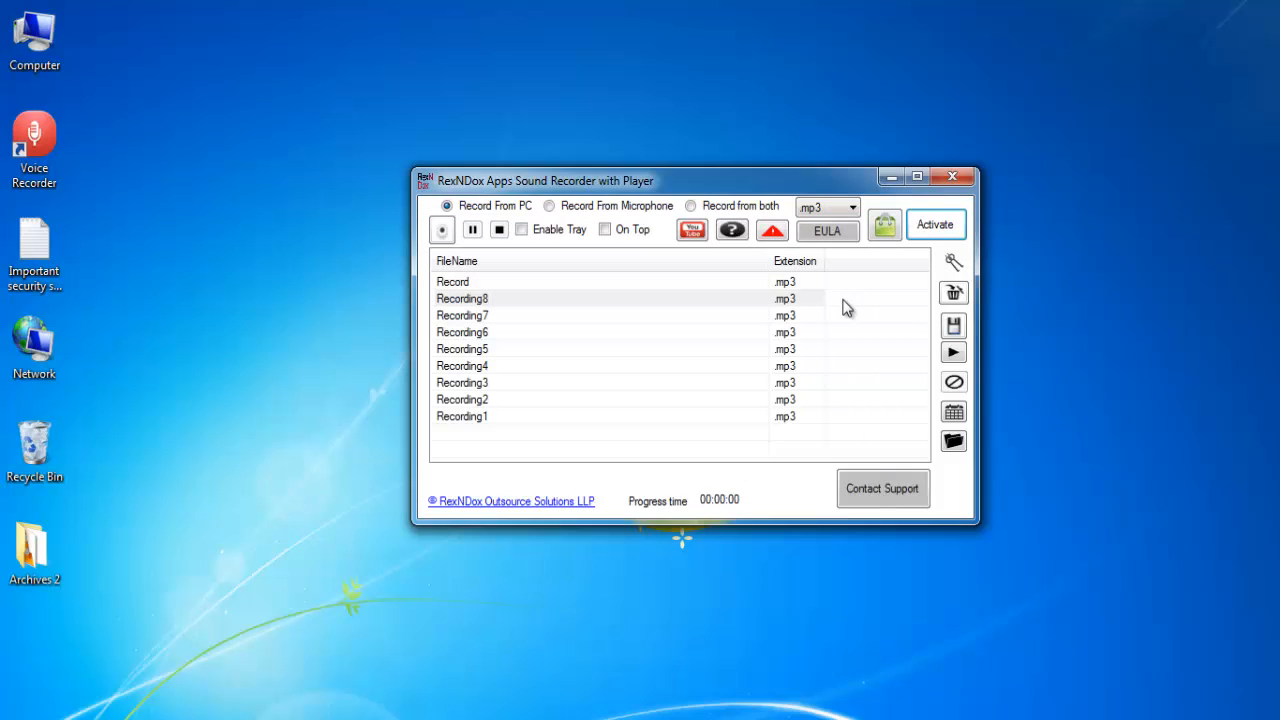